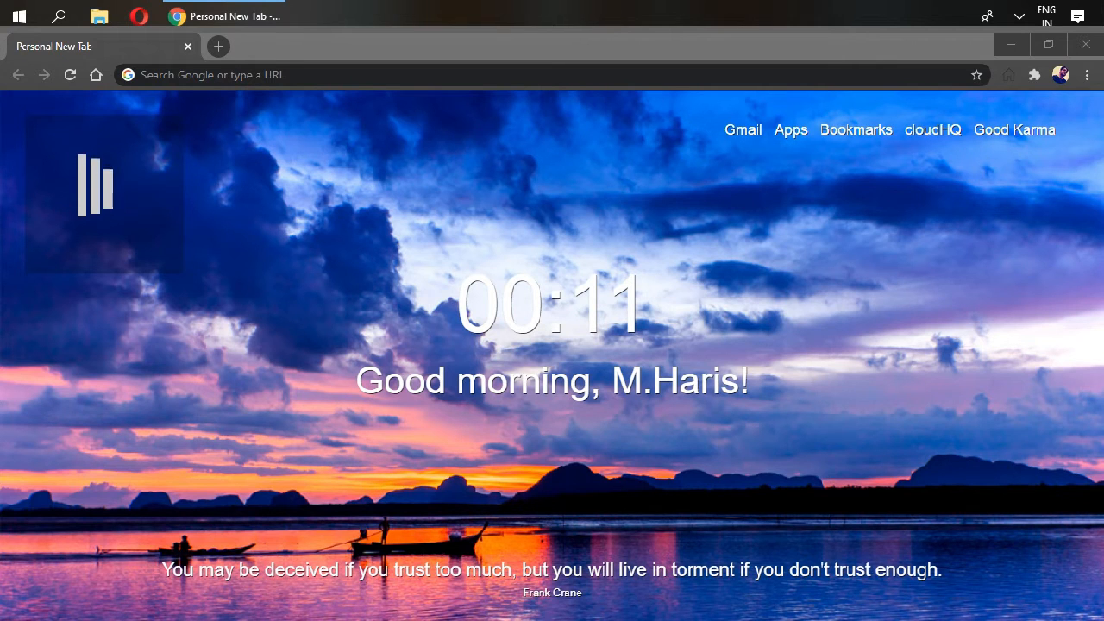
Search Google for 'visual studio code' and open the official Visual Studio Code website.
type("vi")
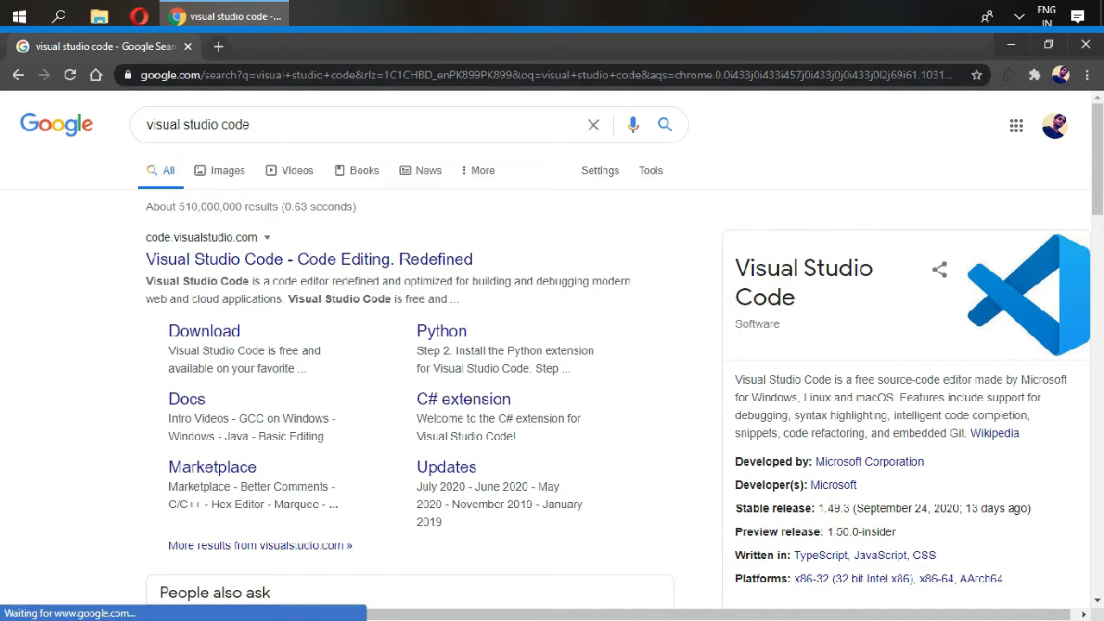
left_click(308, 259)
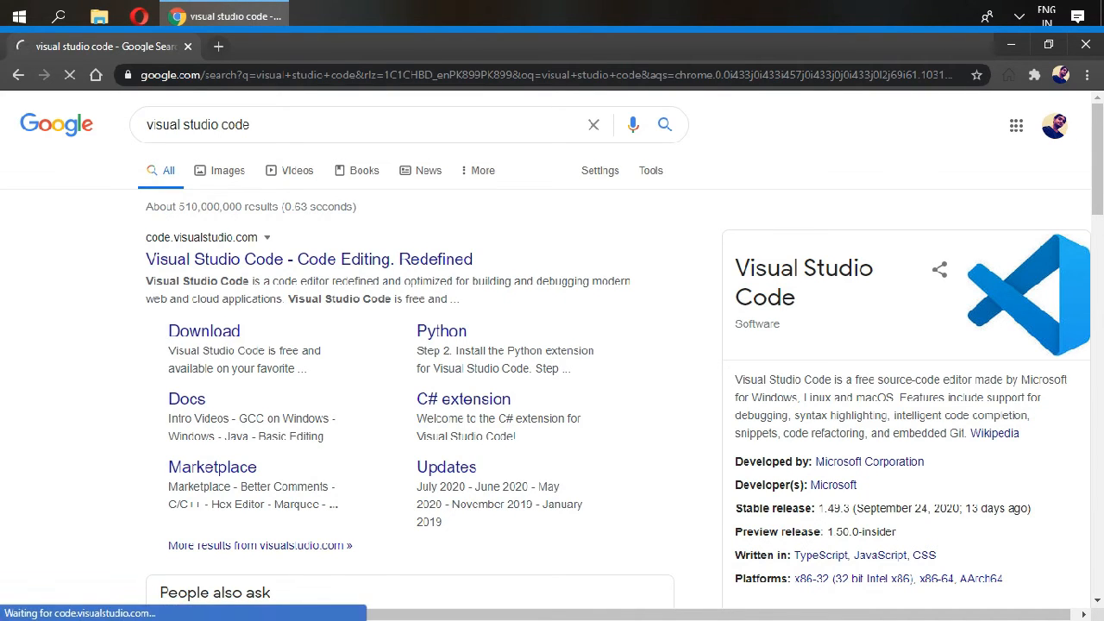
left_click(308, 259)
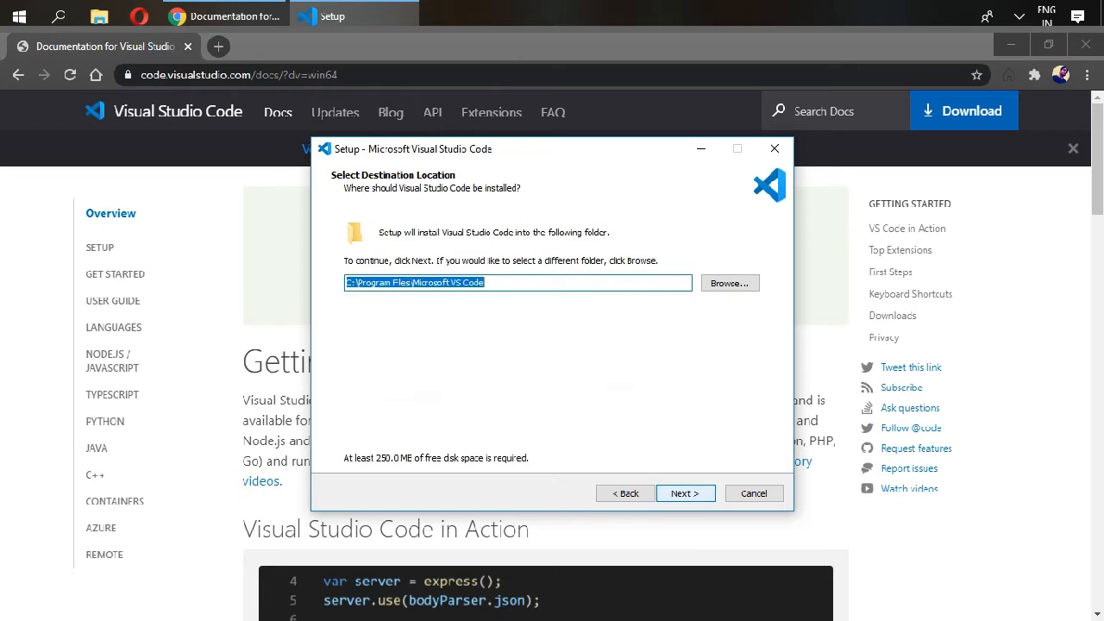
Install Visual Studio Code with the default location and shortcuts folder, then launch it.
left_click(685, 492)
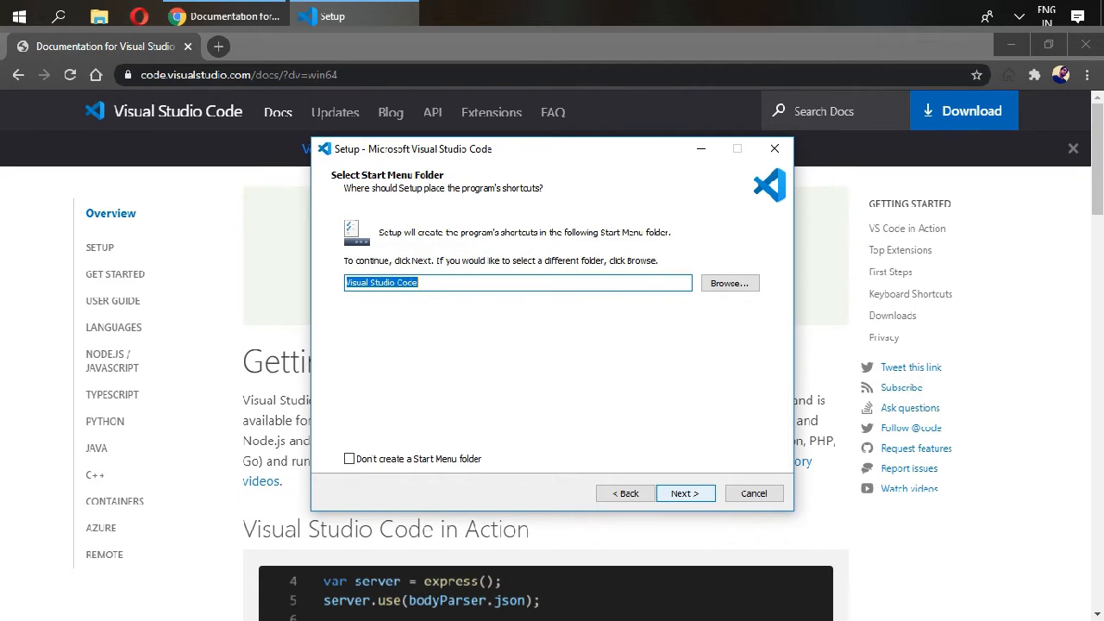
left_click(685, 492)
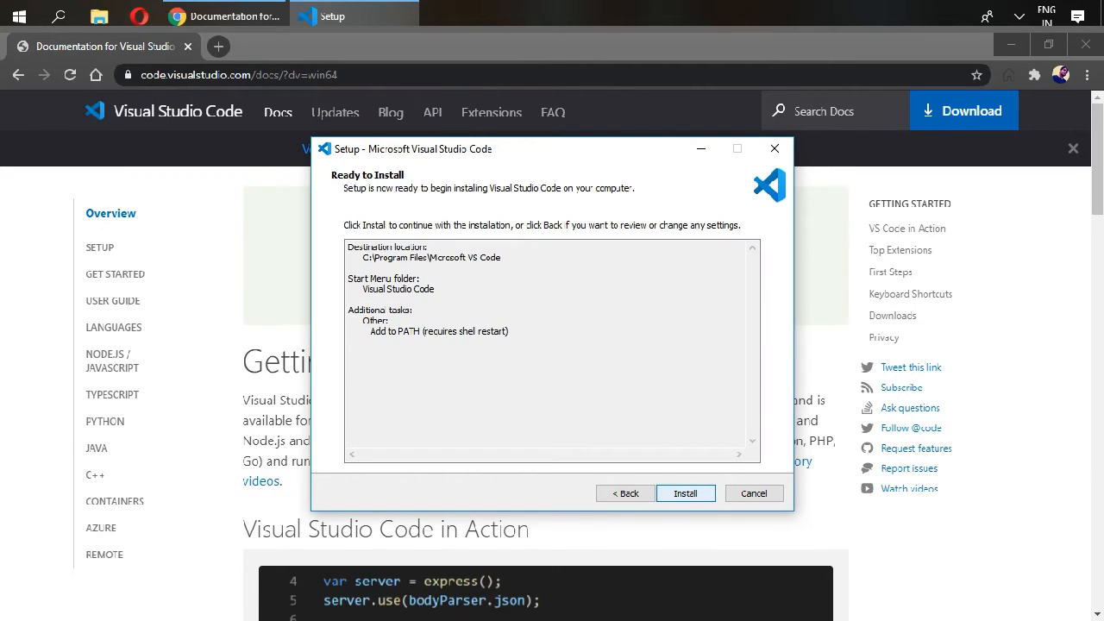
left_click(685, 492)
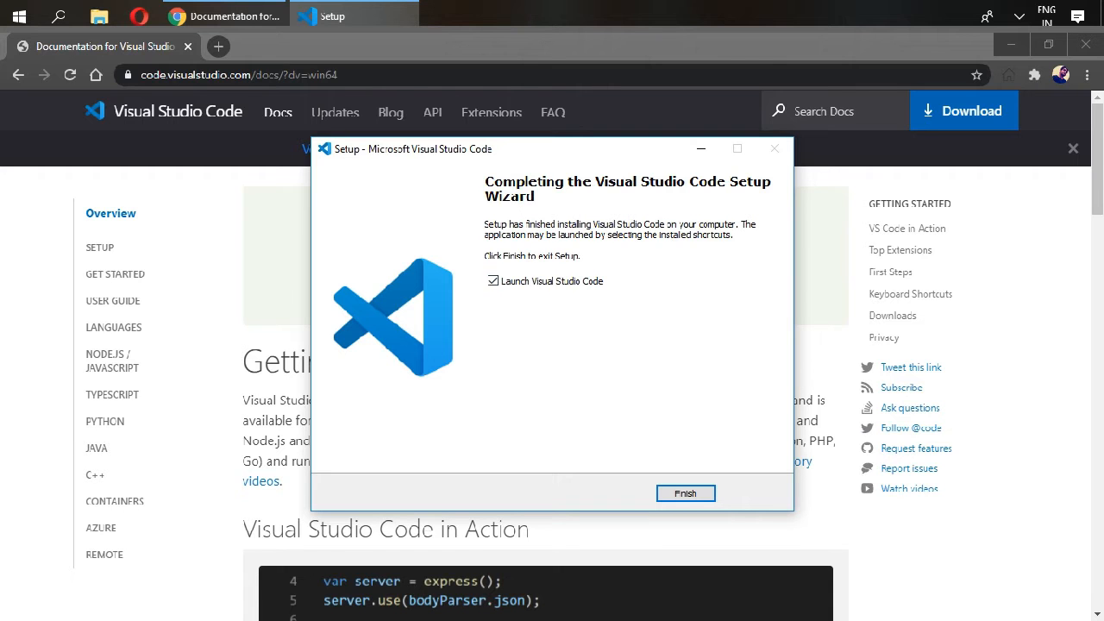
left_click(685, 493)
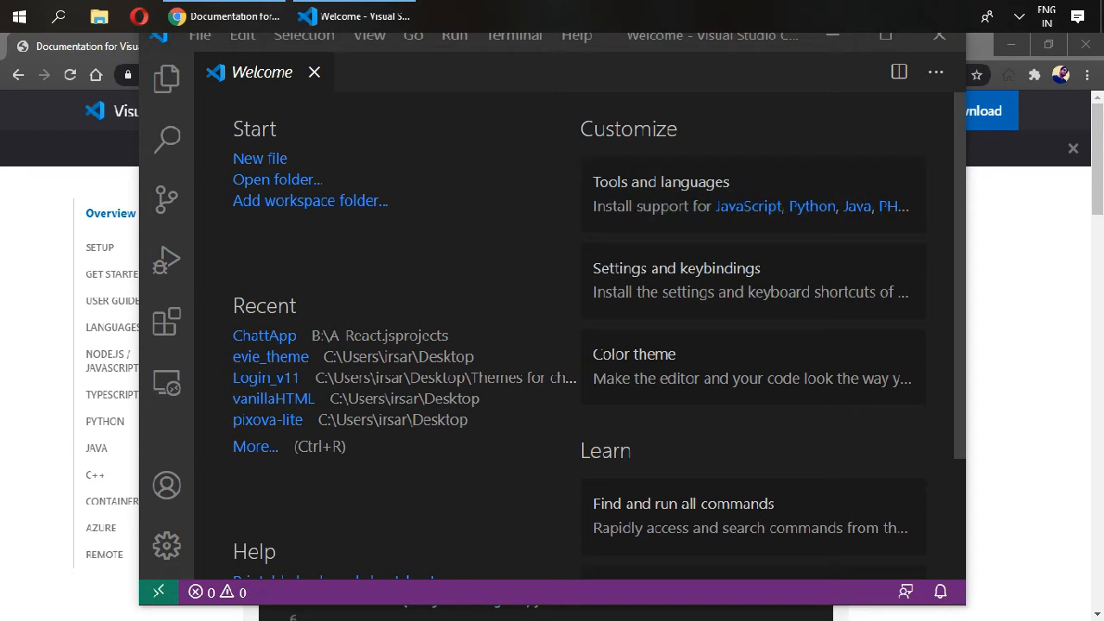
Download the Node.js 12.19.0 LTS installer from nodejs.org and run it.
left_click(222, 15)
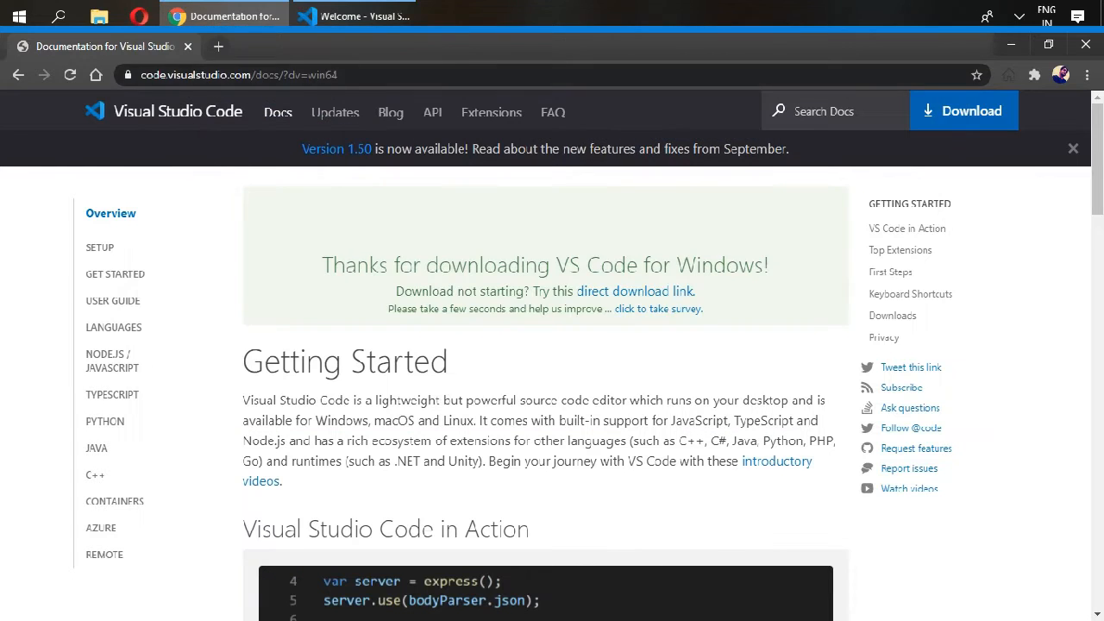
type("node.js")
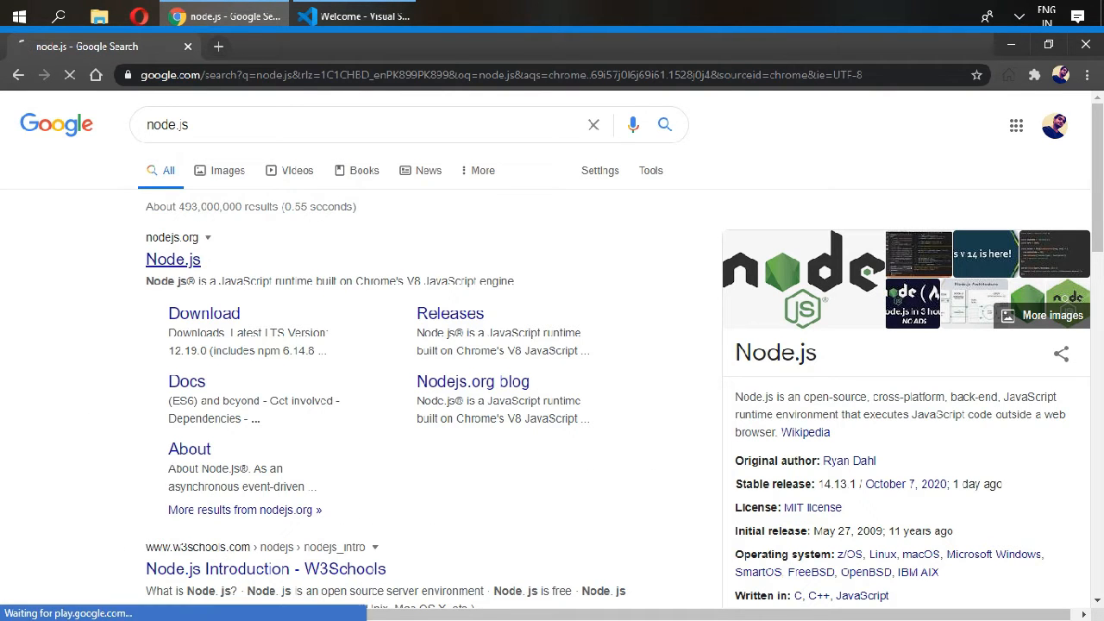
left_click(173, 259)
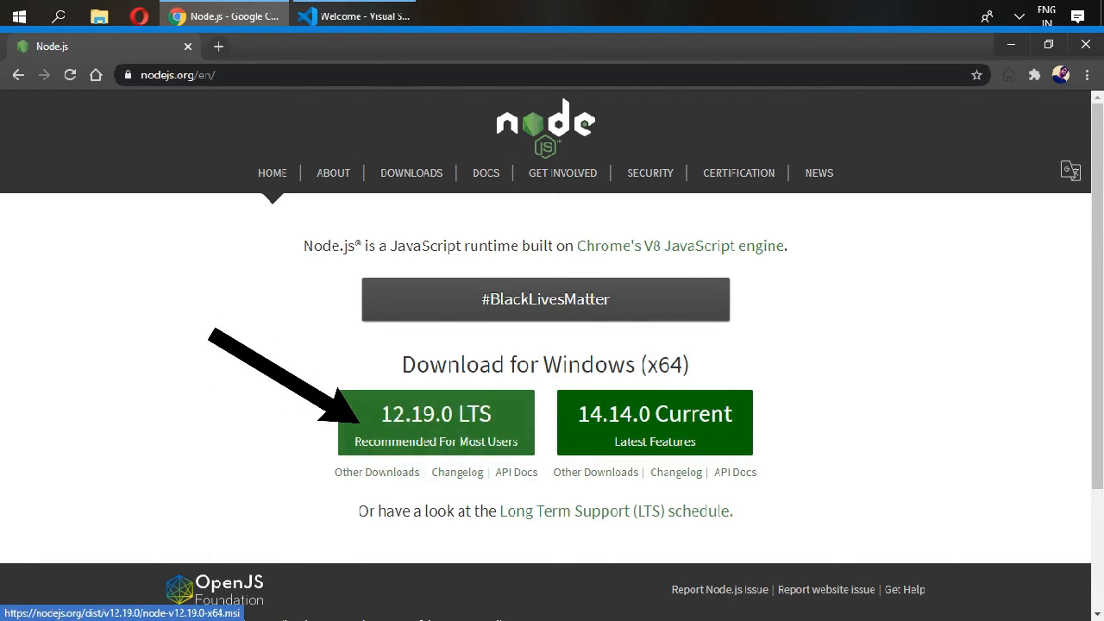
left_click(436, 423)
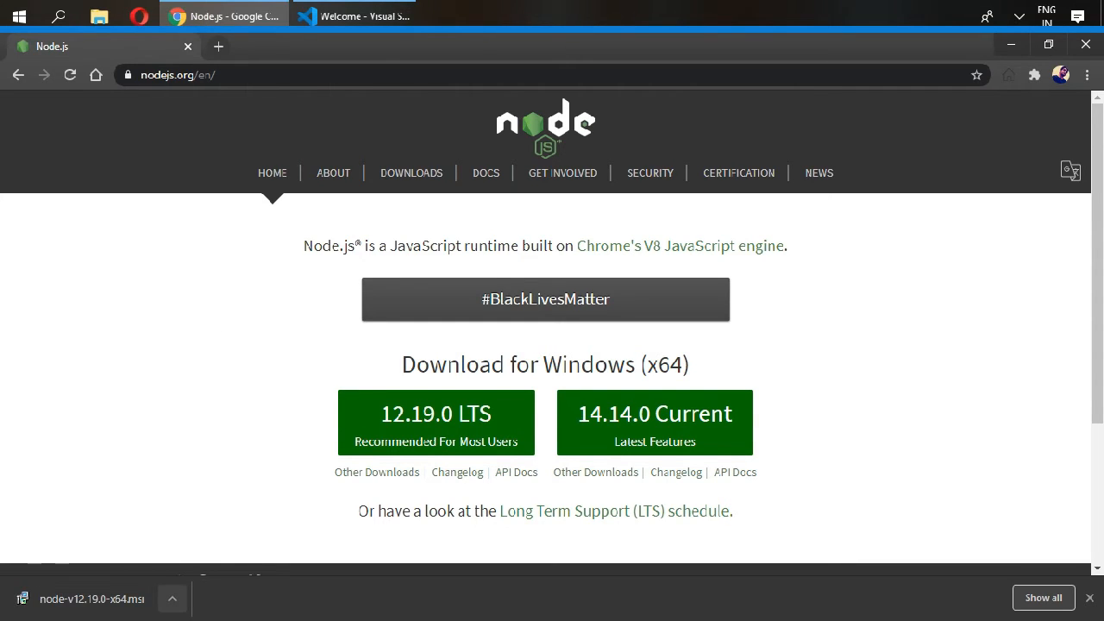
left_click(171, 598)
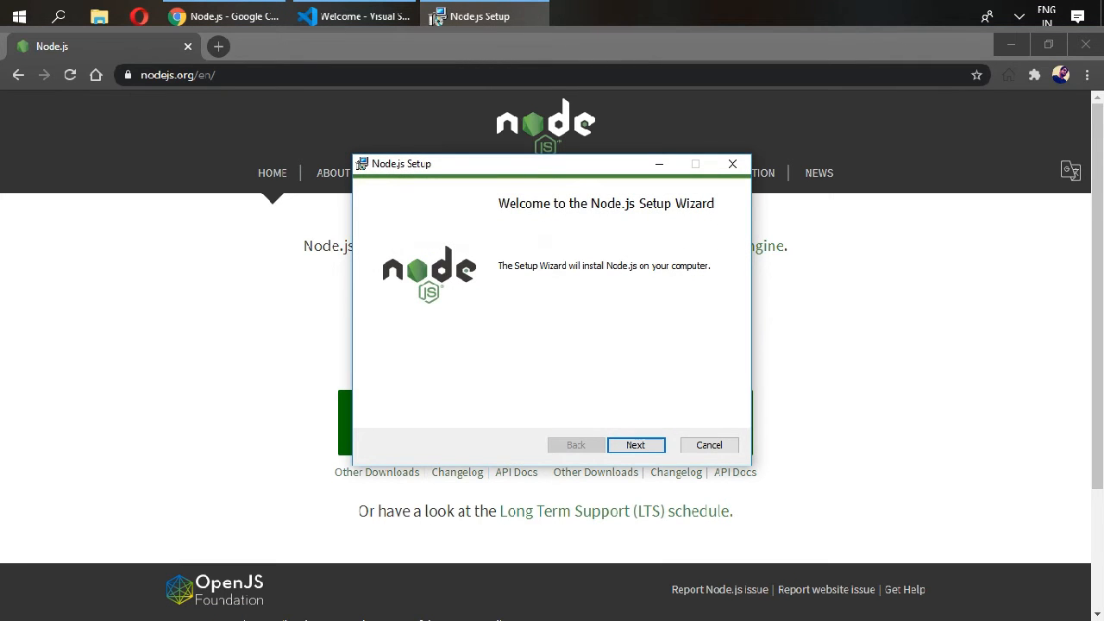
Install Node.js with the license accepted and default features, skipping native module tools.
left_click(635, 444)
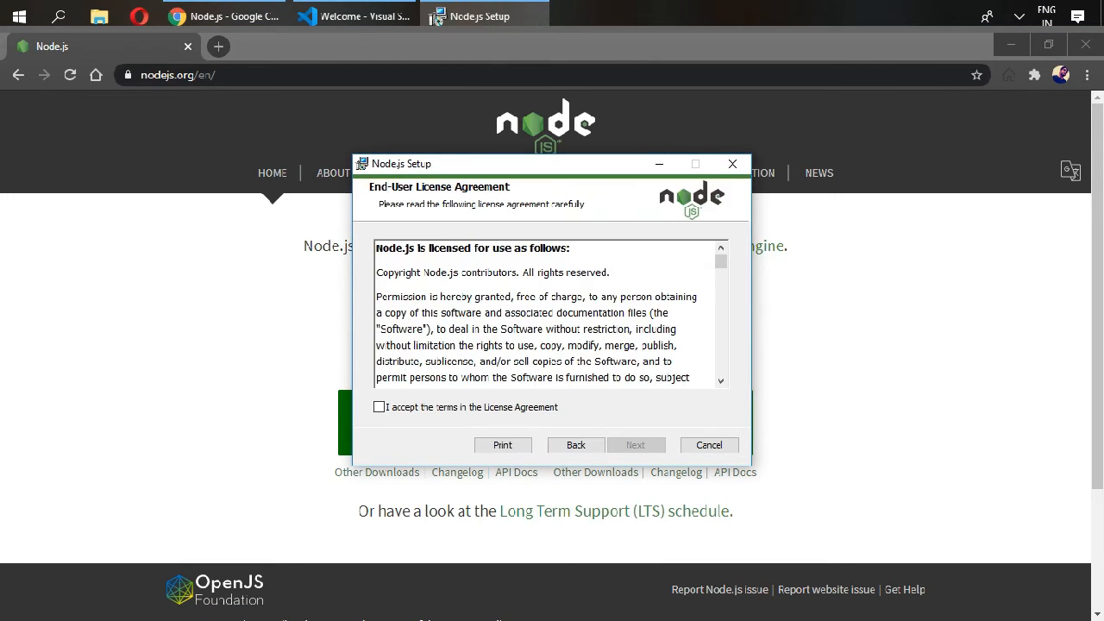
left_click(379, 407)
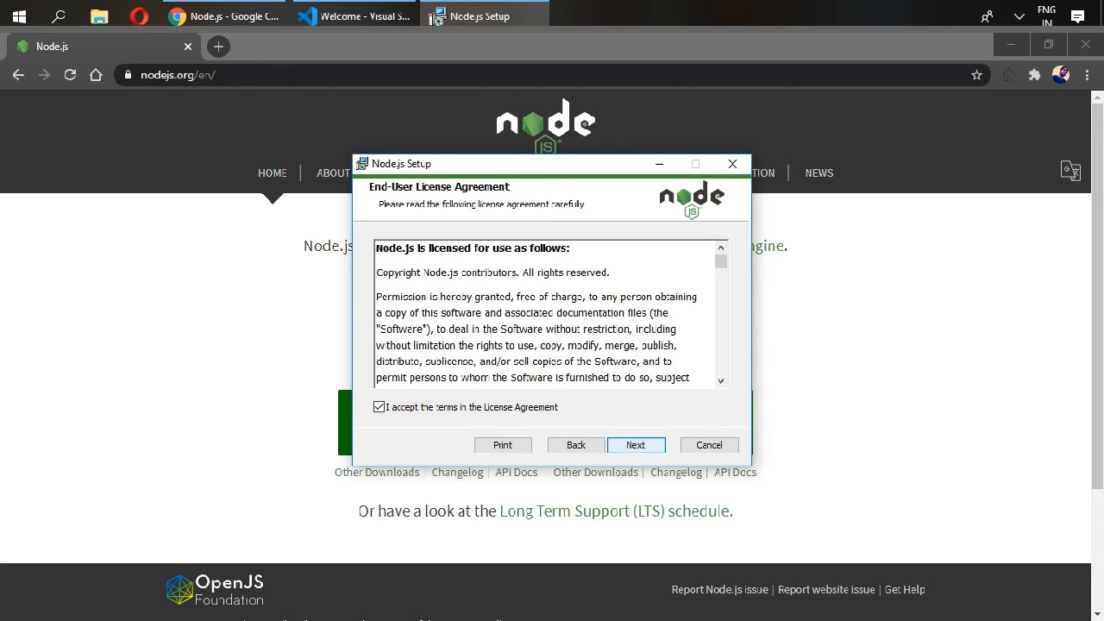
left_click(635, 445)
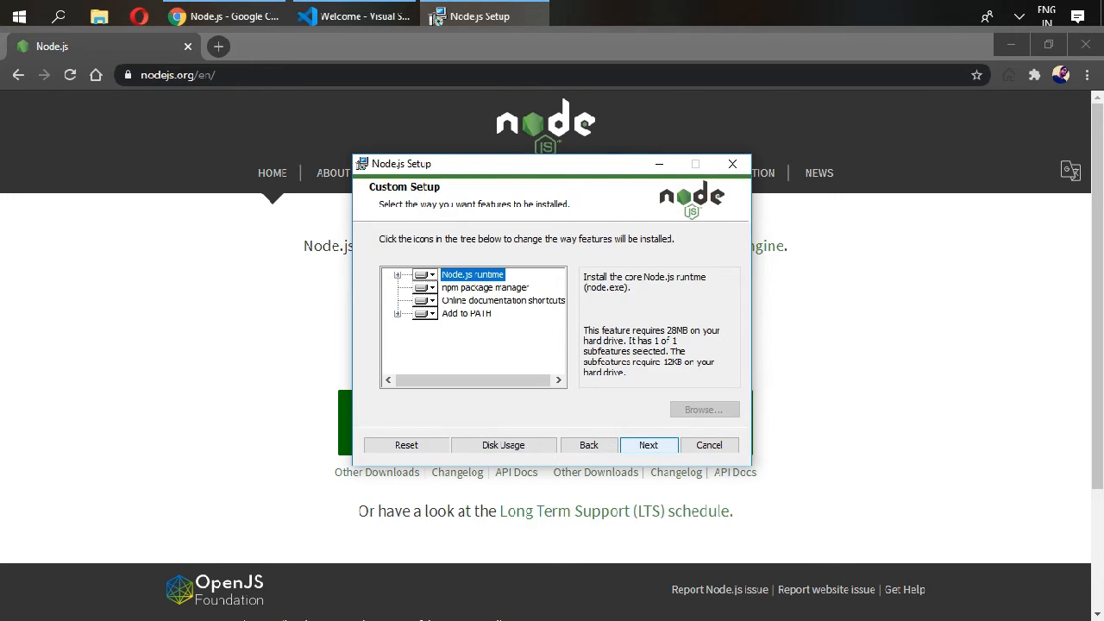
left_click(648, 445)
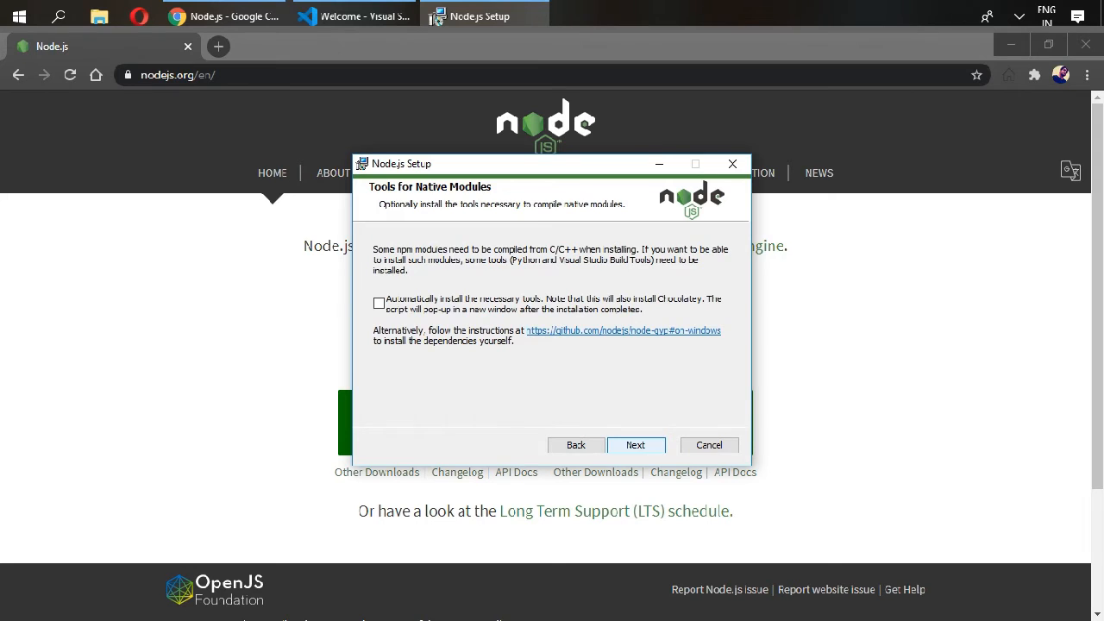
left_click(636, 444)
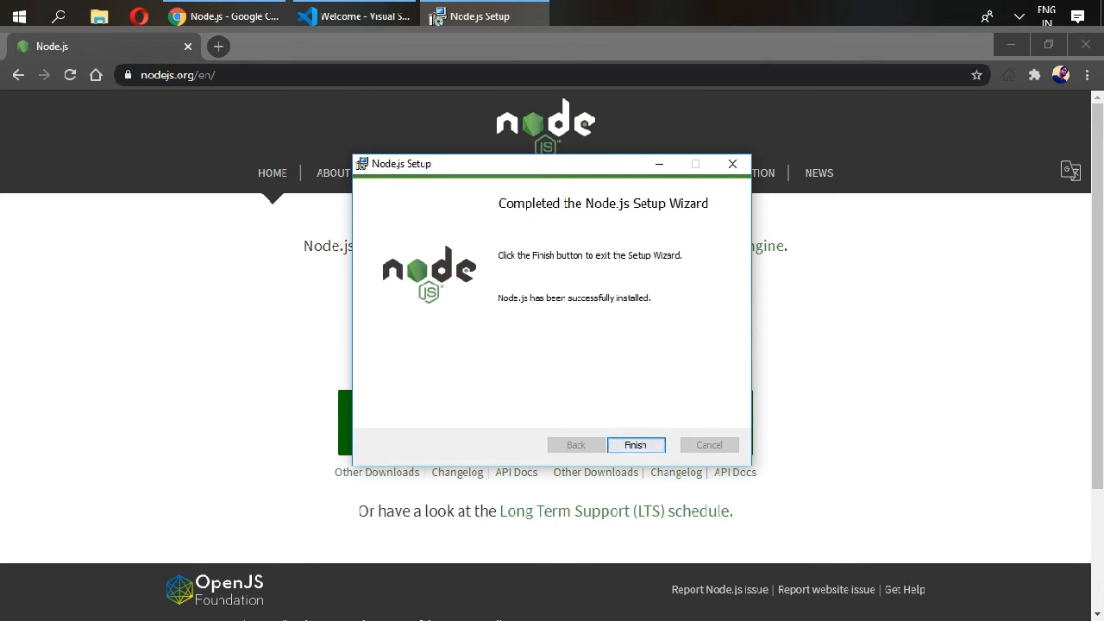
left_click(635, 444)
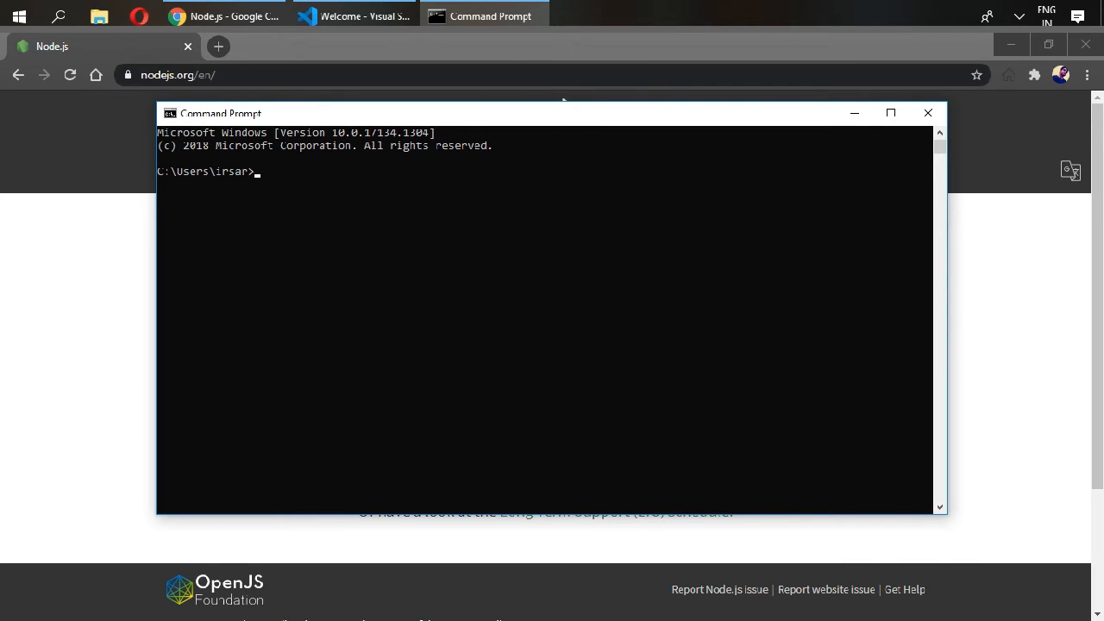
Run 'node -v' to confirm v12.19.0, then enter 'npm -v'.
type("node")
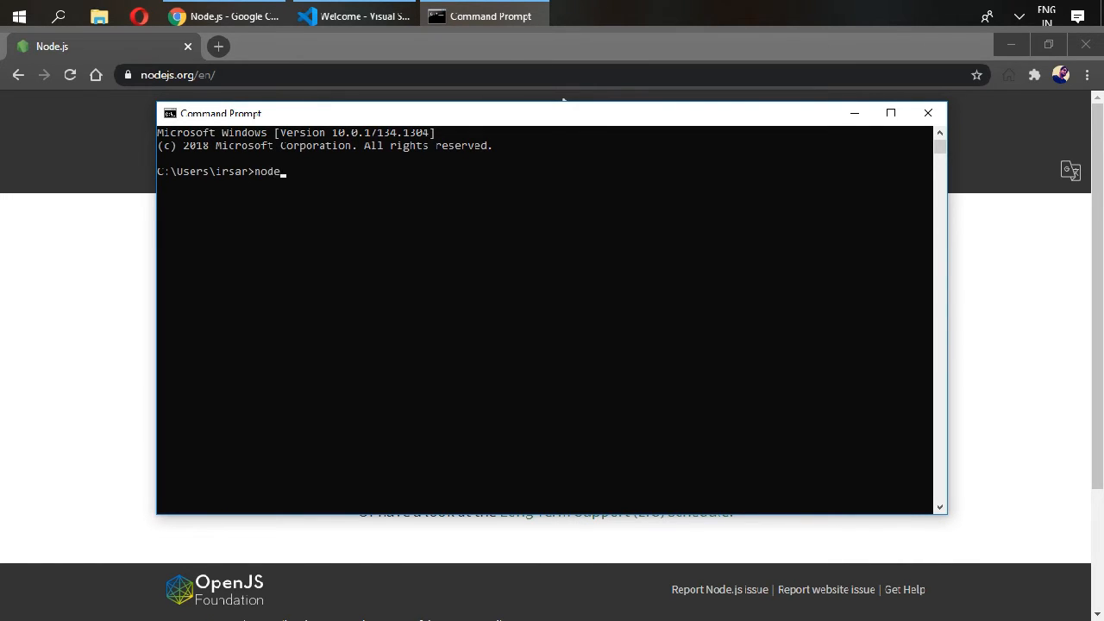
type("-v")
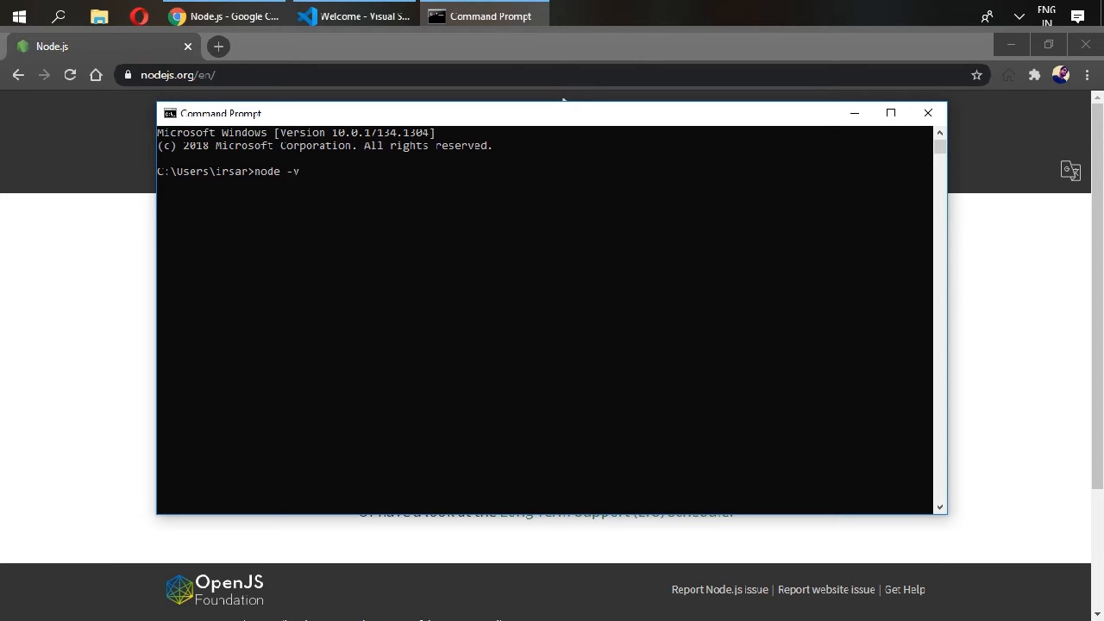
key("Enter")
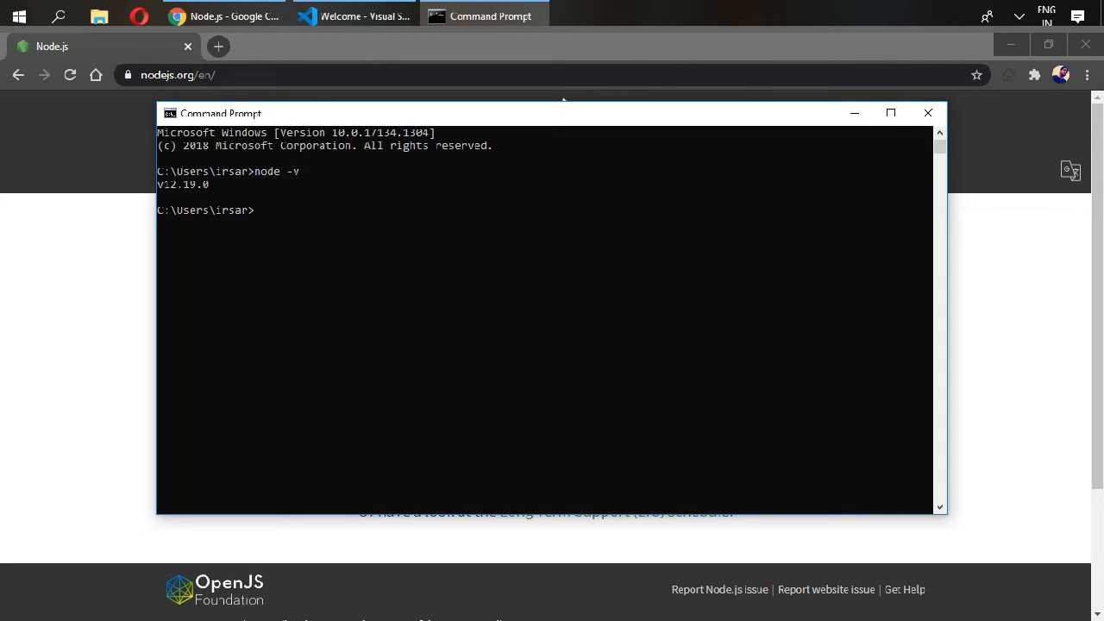
type("npm")
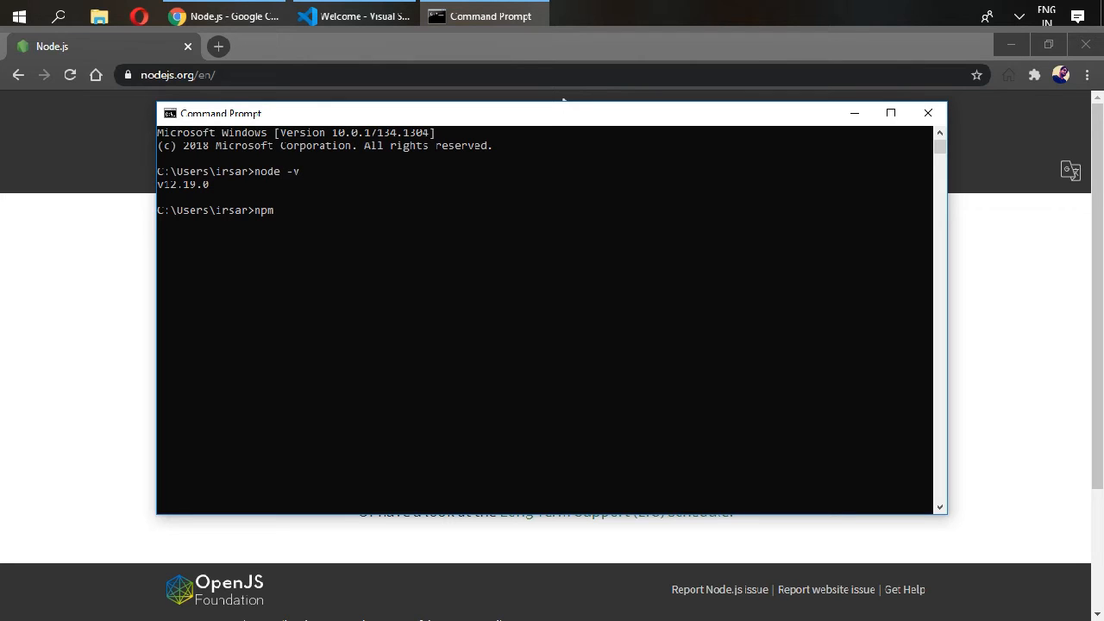
type("-")
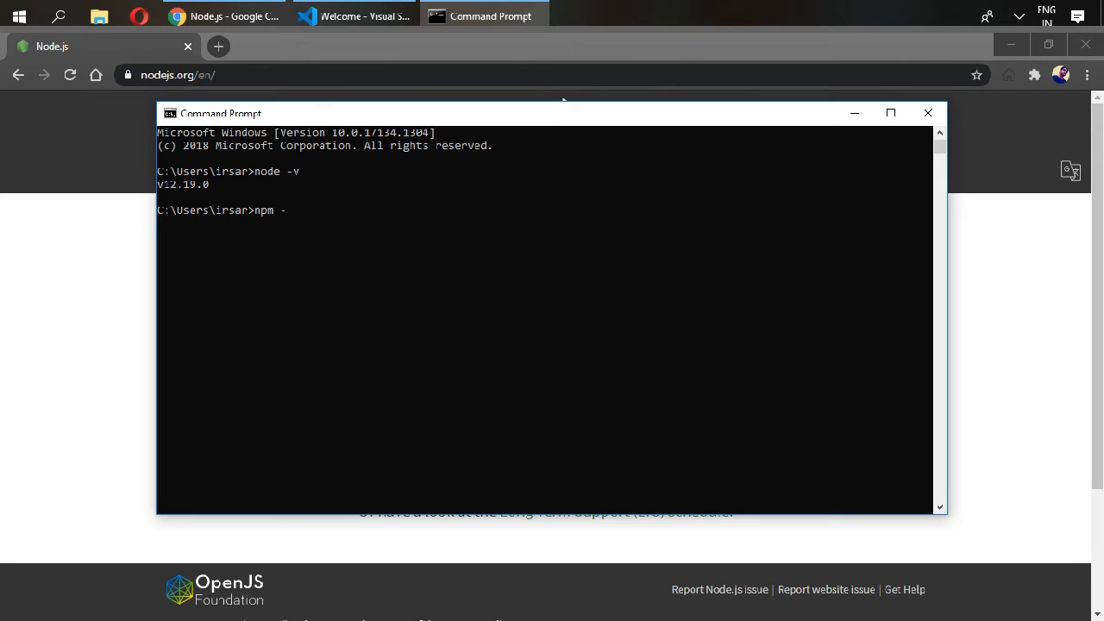
type("v")
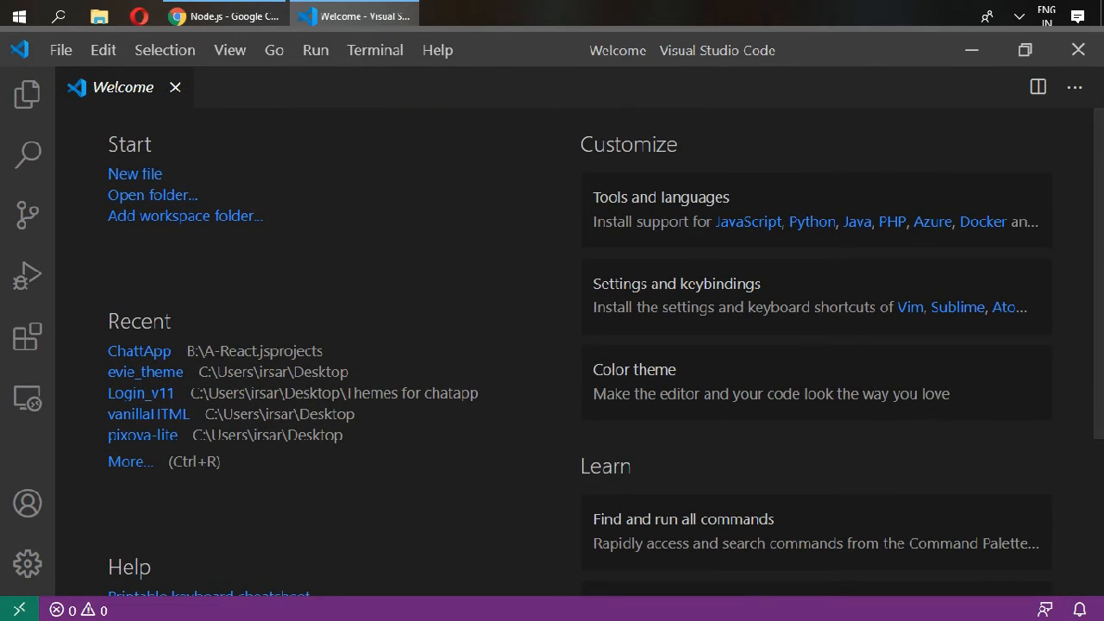
Close the Welcome page and bring up the Terminal menu.
left_click(27, 94)
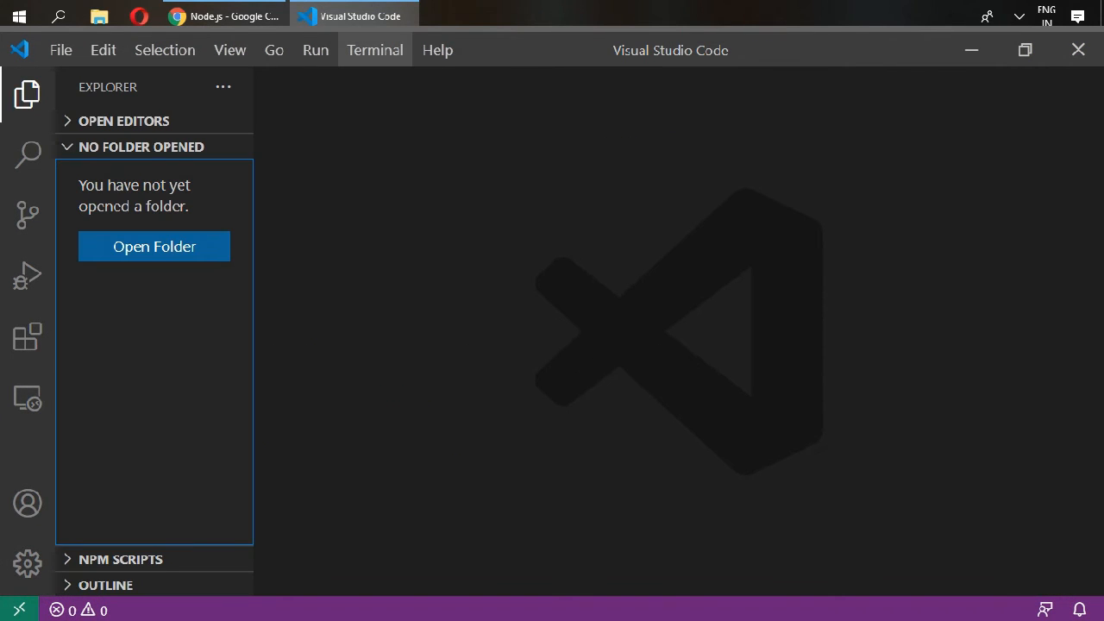
left_click(374, 49)
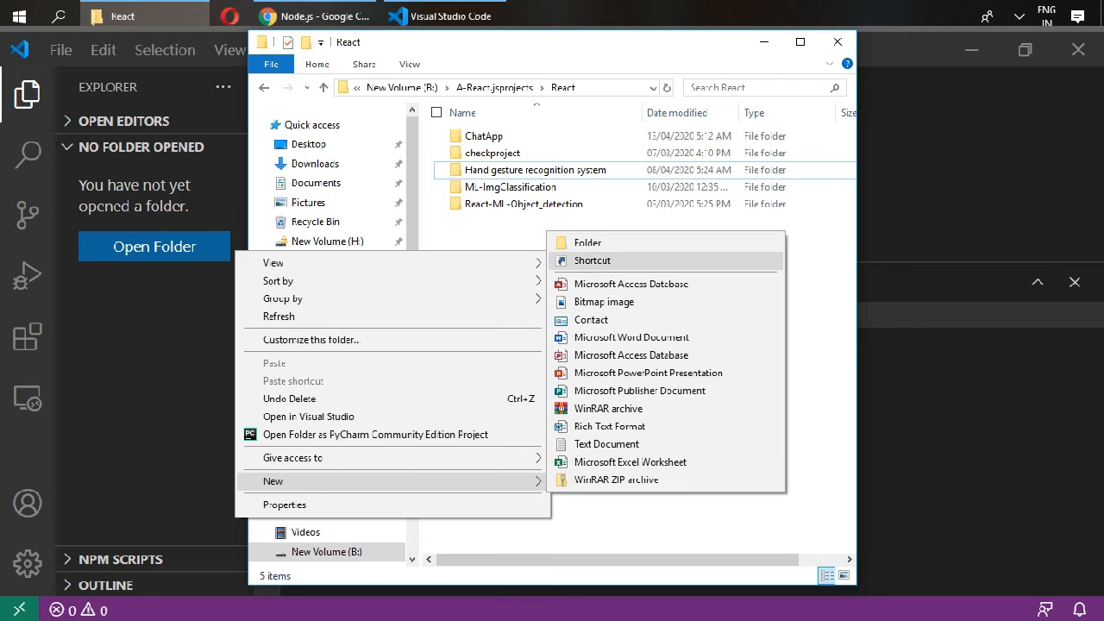
Create a new folder named 'MyFirstProject' inside the React projects folder.
left_click(587, 242)
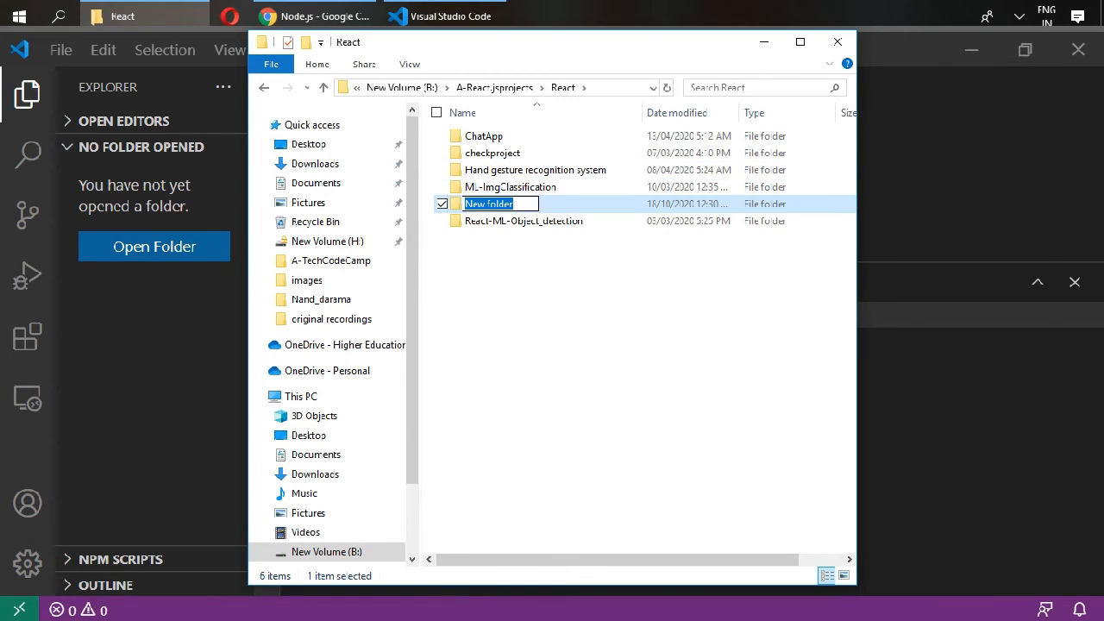
type("M")
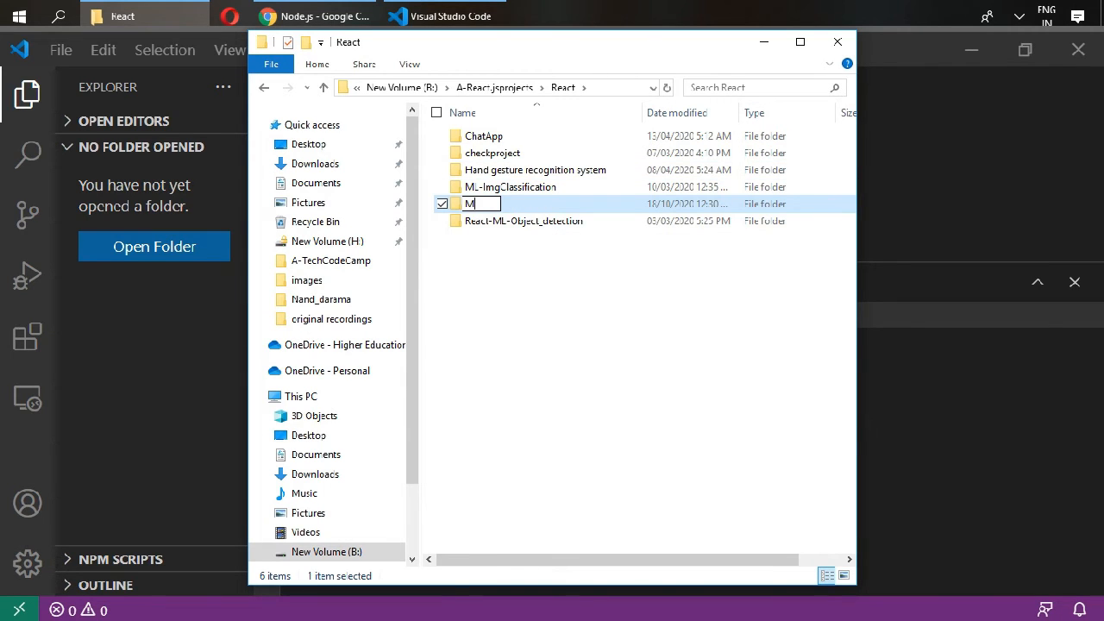
type("yFirst")
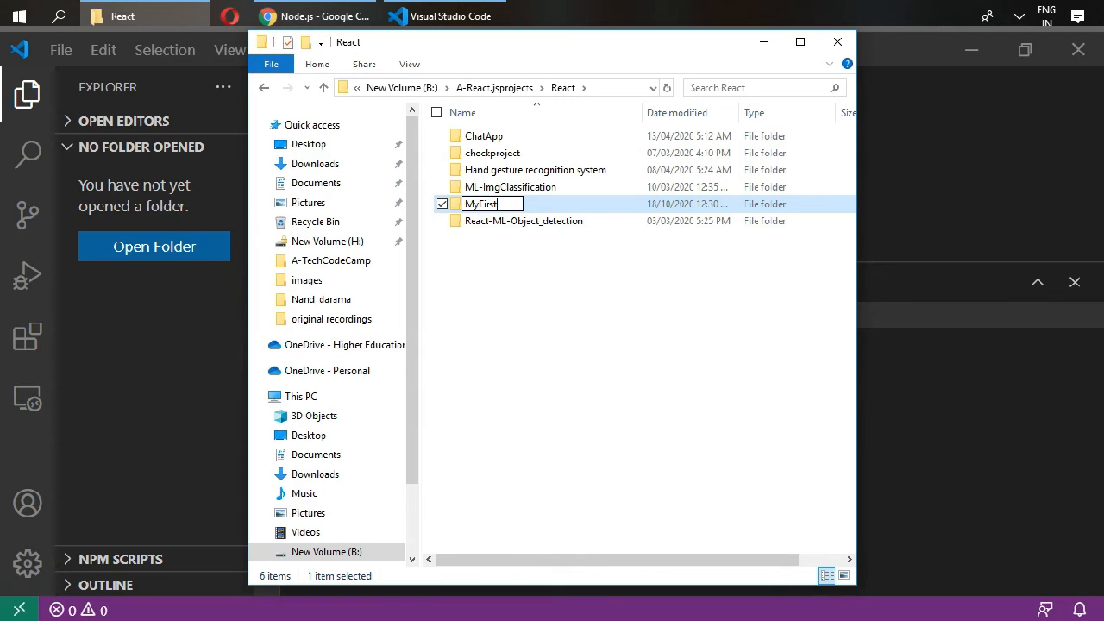
type("Project")
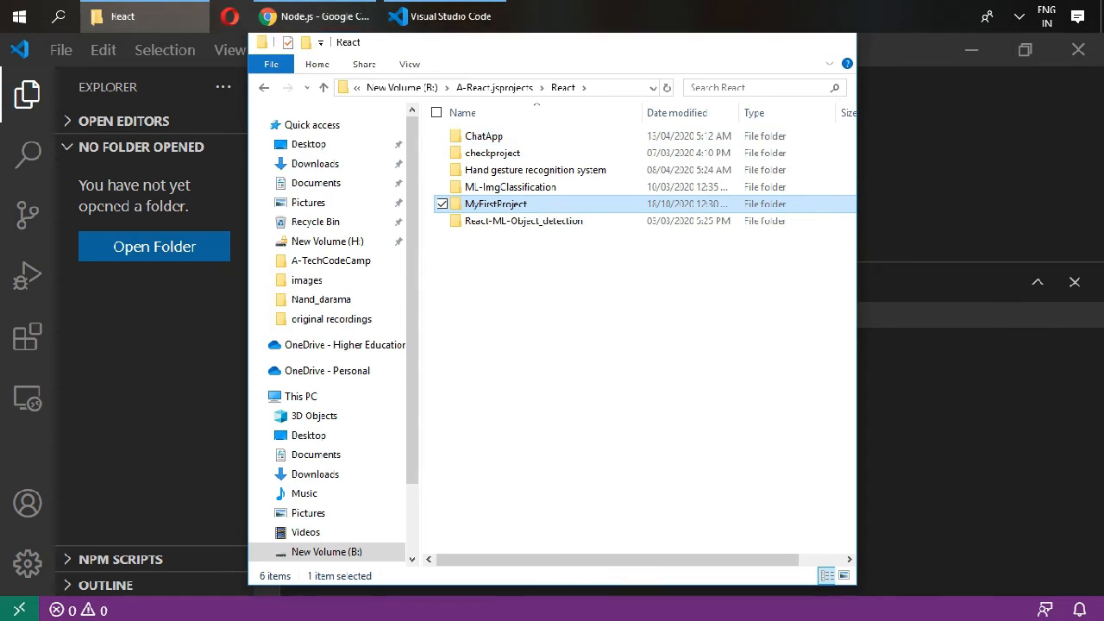
left_click(60, 49)
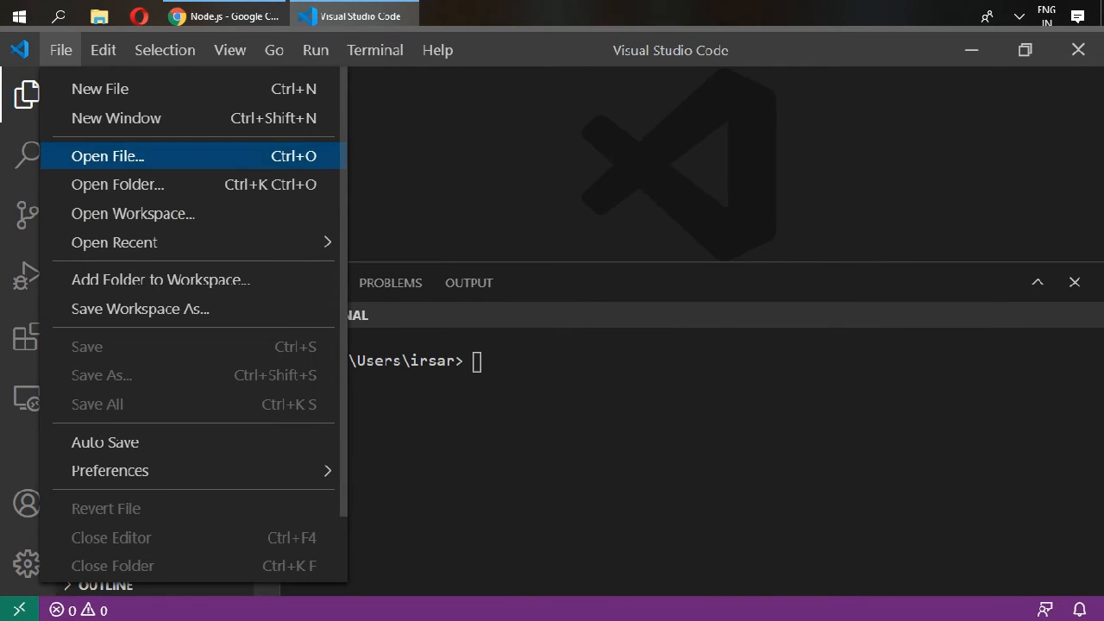
Open B:\A-React.jsprojects\React\MyFirstProject as the workspace folder.
left_click(117, 184)
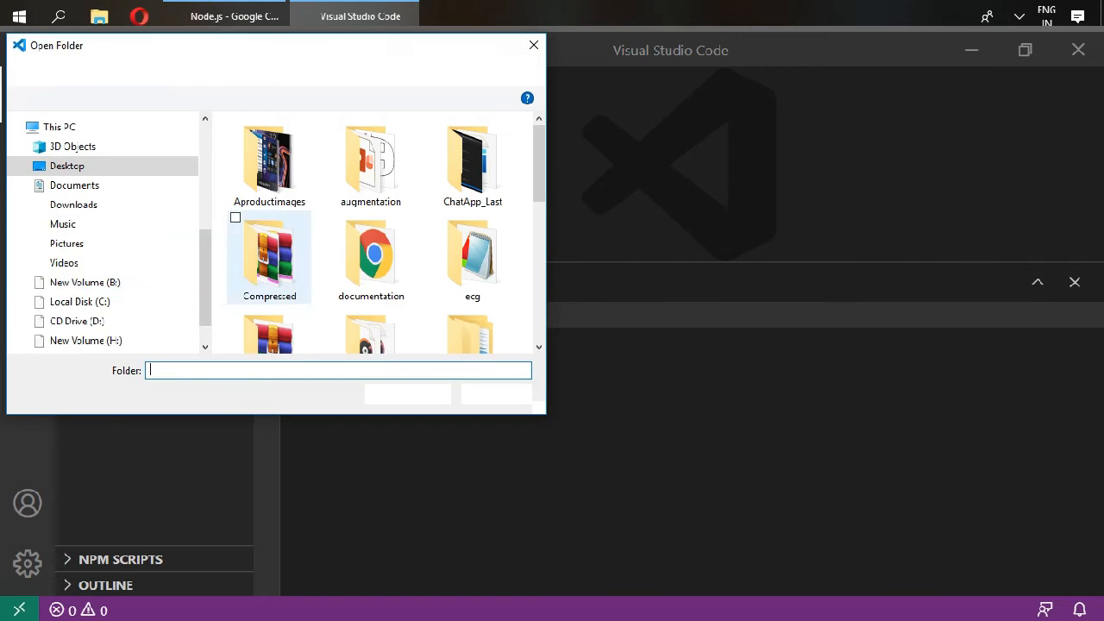
left_click(85, 282)
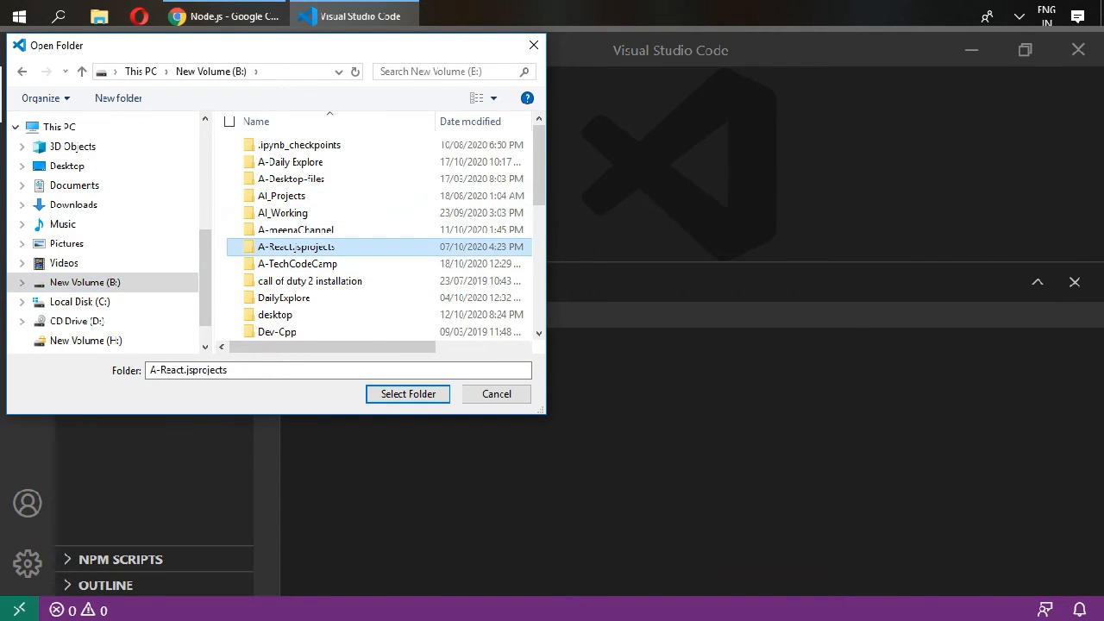
double_click(296, 247)
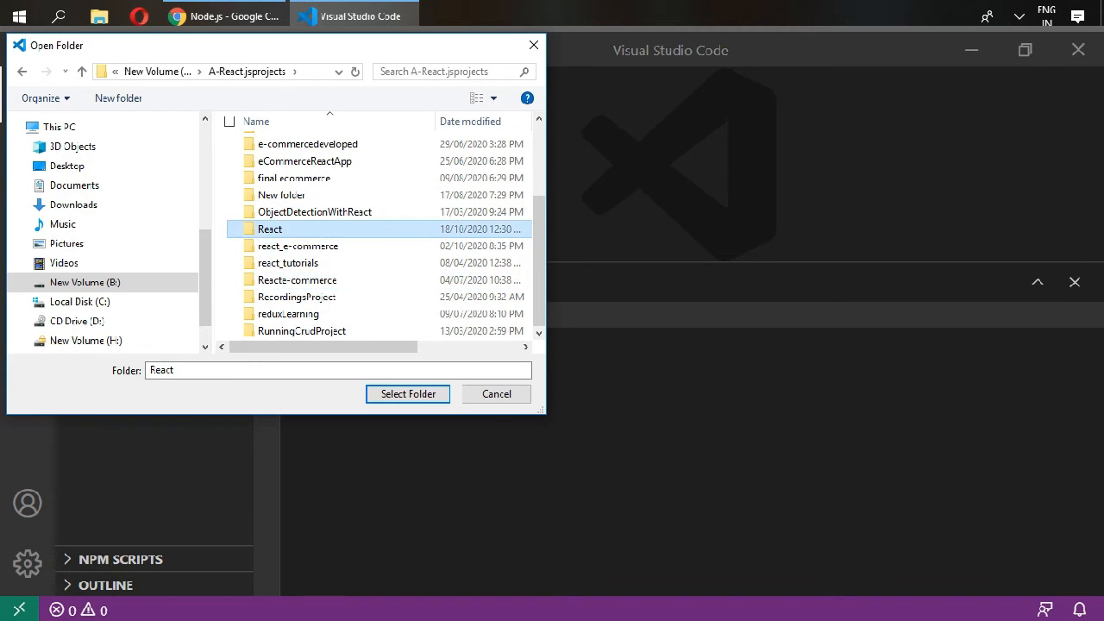
double_click(270, 228)
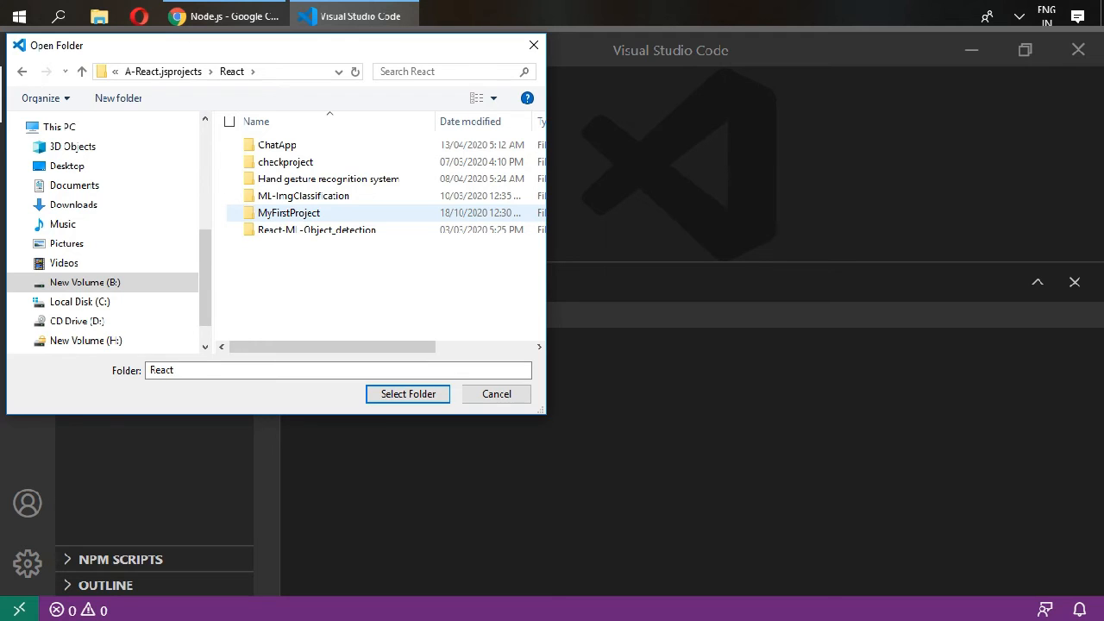
left_click(288, 213)
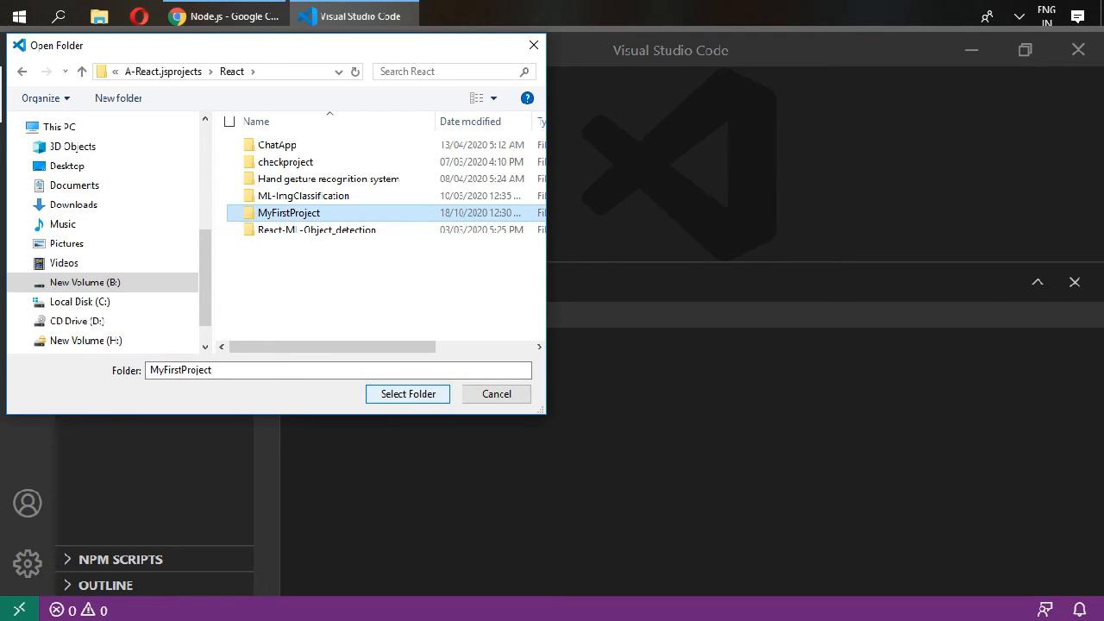
left_click(407, 394)
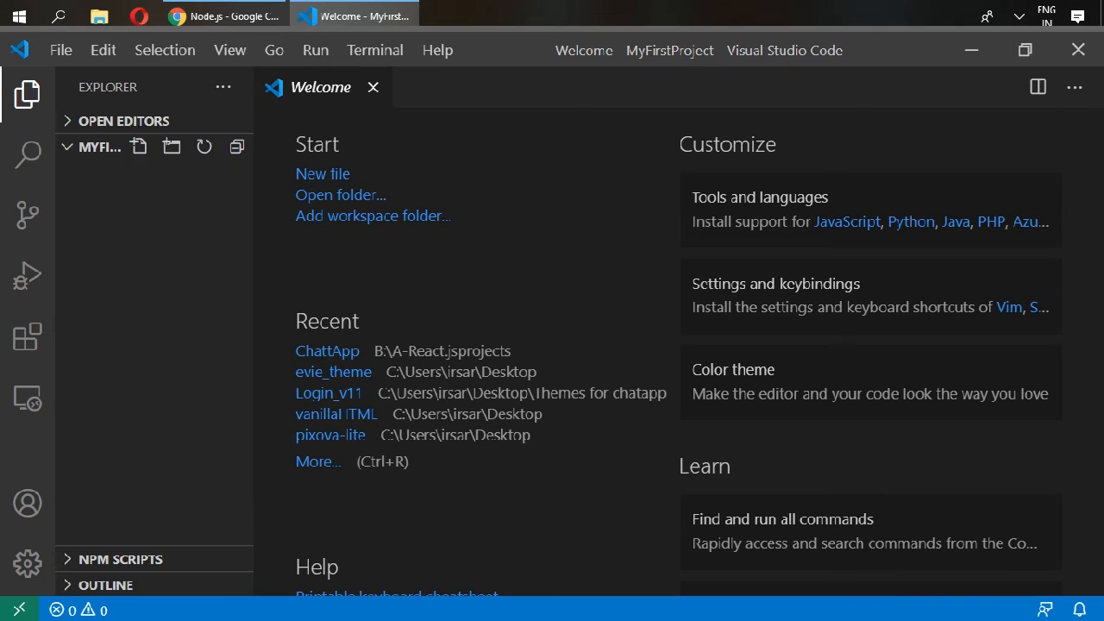
Start a new terminal in the MyFirstProject folder.
left_click(99, 146)
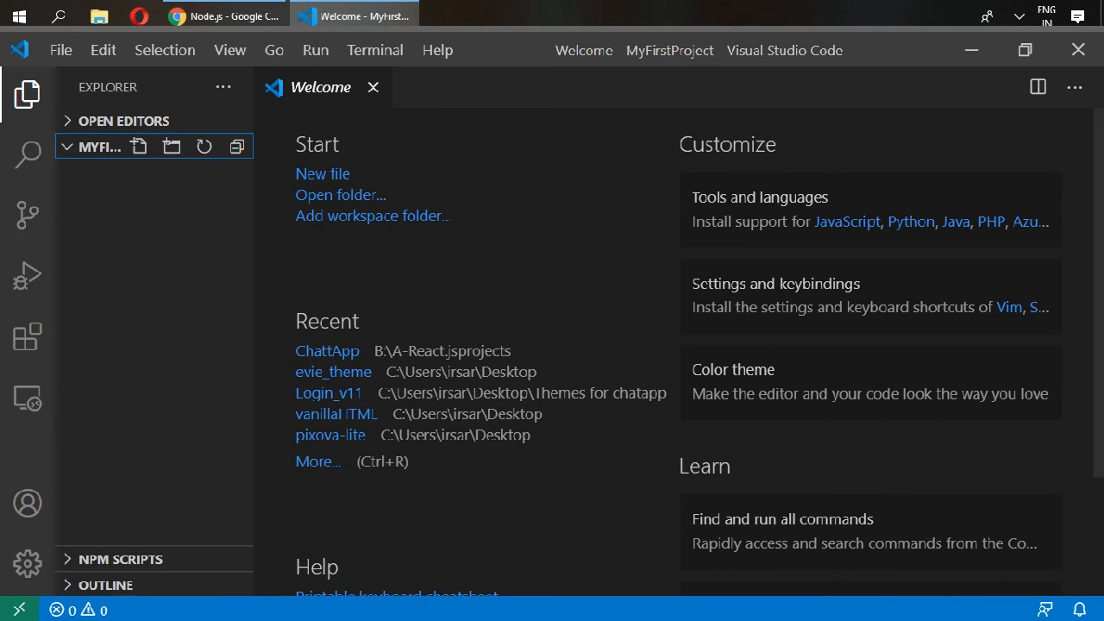
left_click(374, 49)
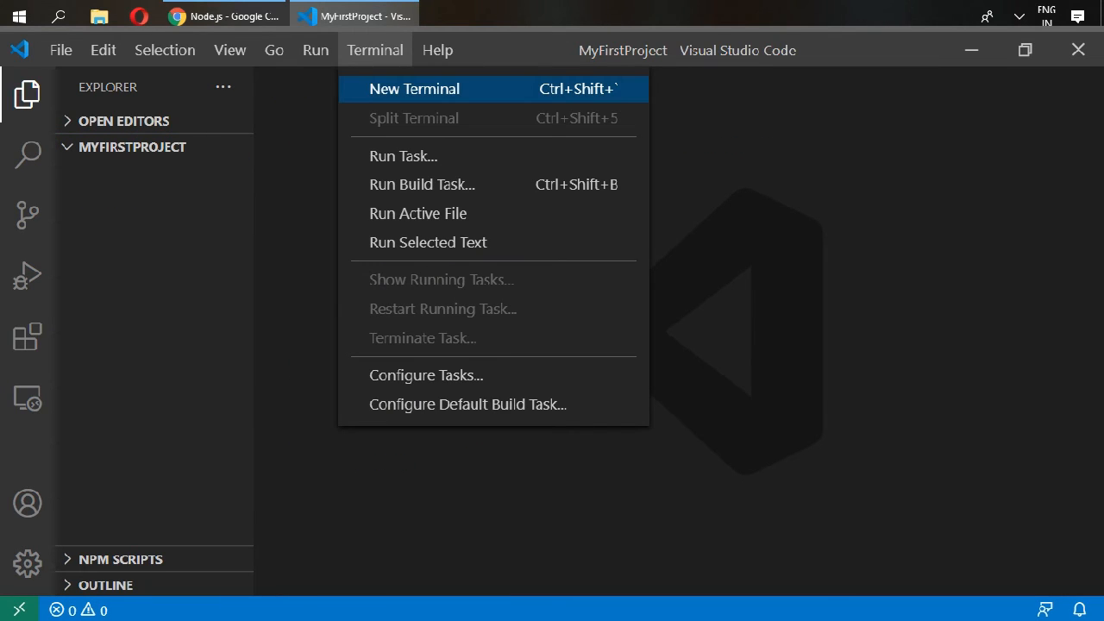
left_click(414, 89)
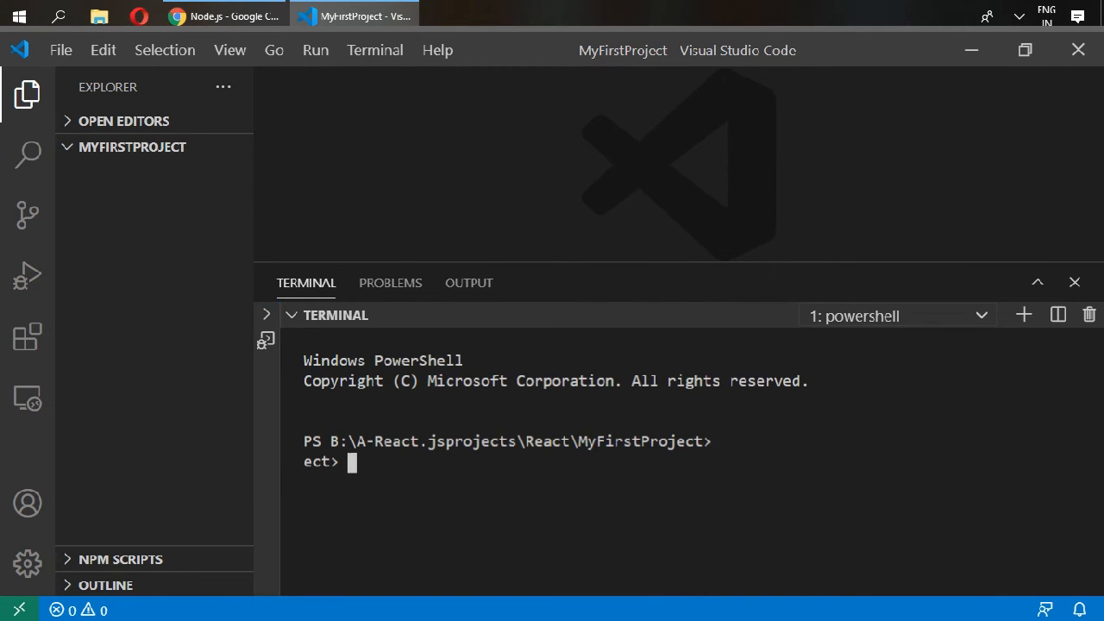
Run 'npx create-react-app my-app' to generate the React app.
type("npx c")
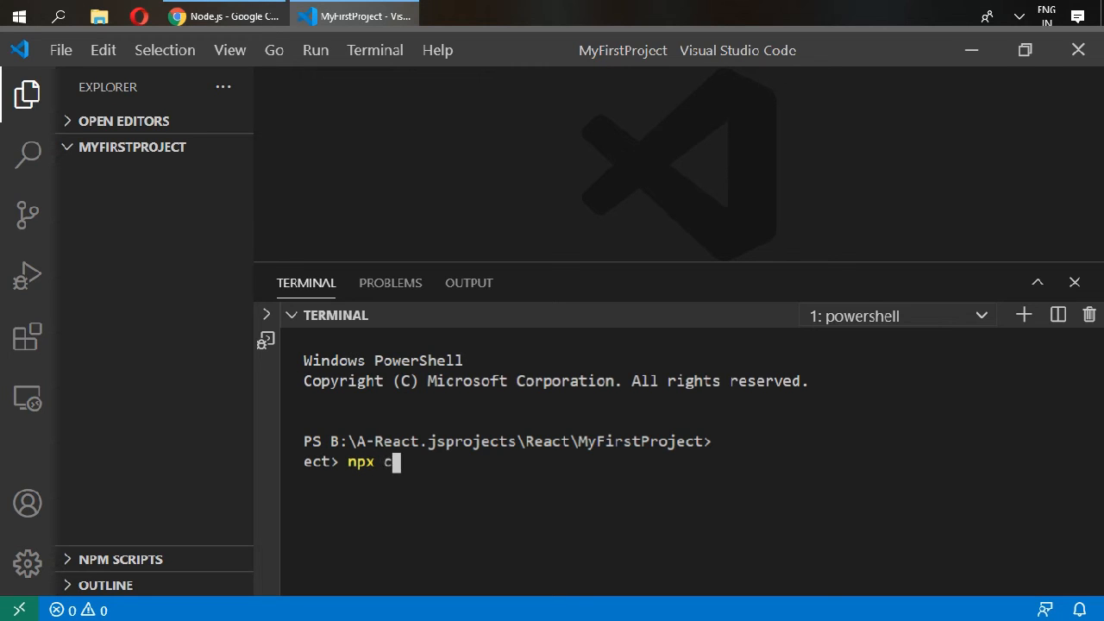
type("reate-re")
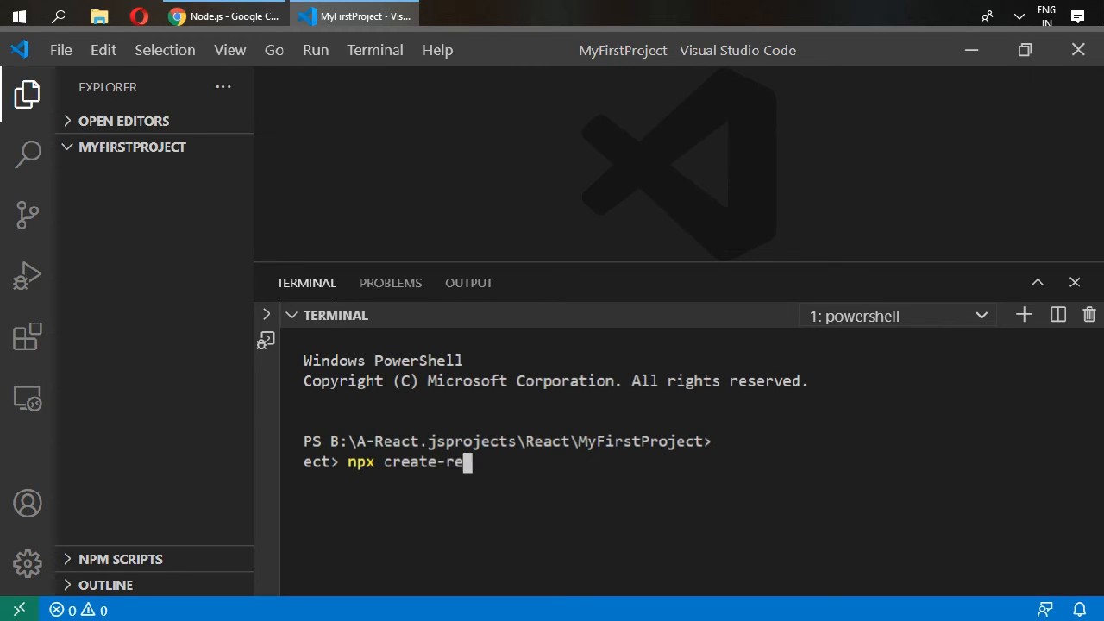
type("act-app")
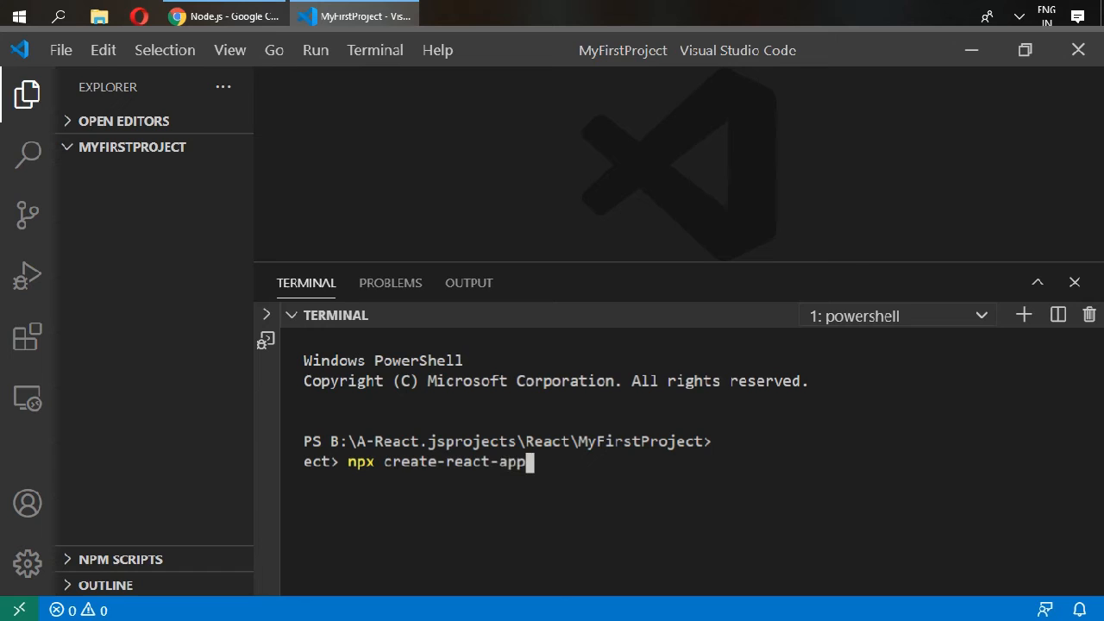
type("\" \"")
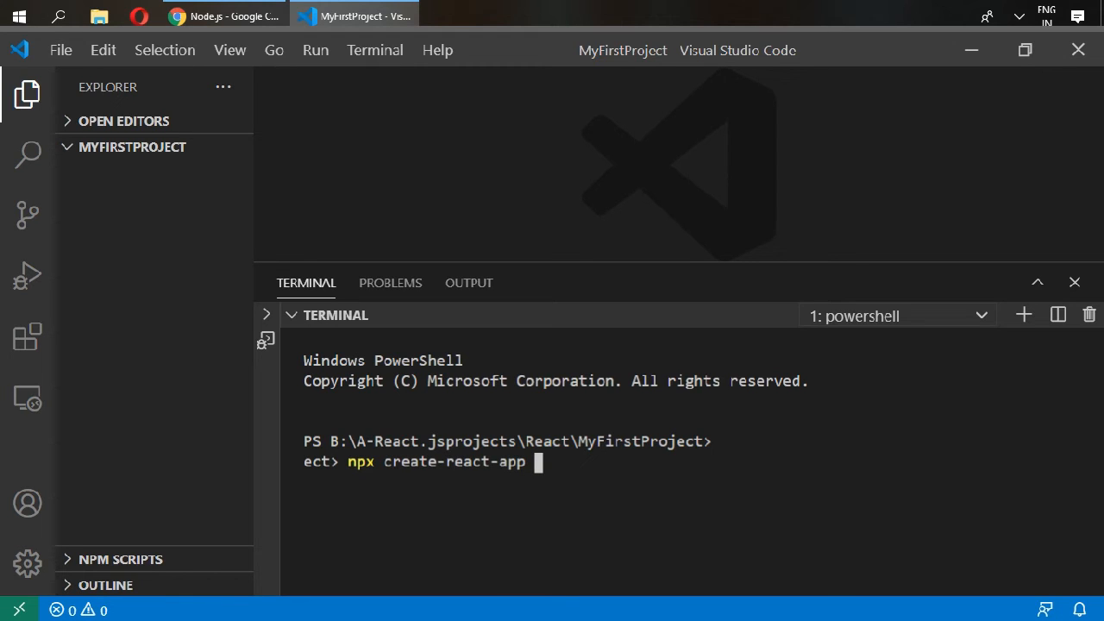
type("my-")
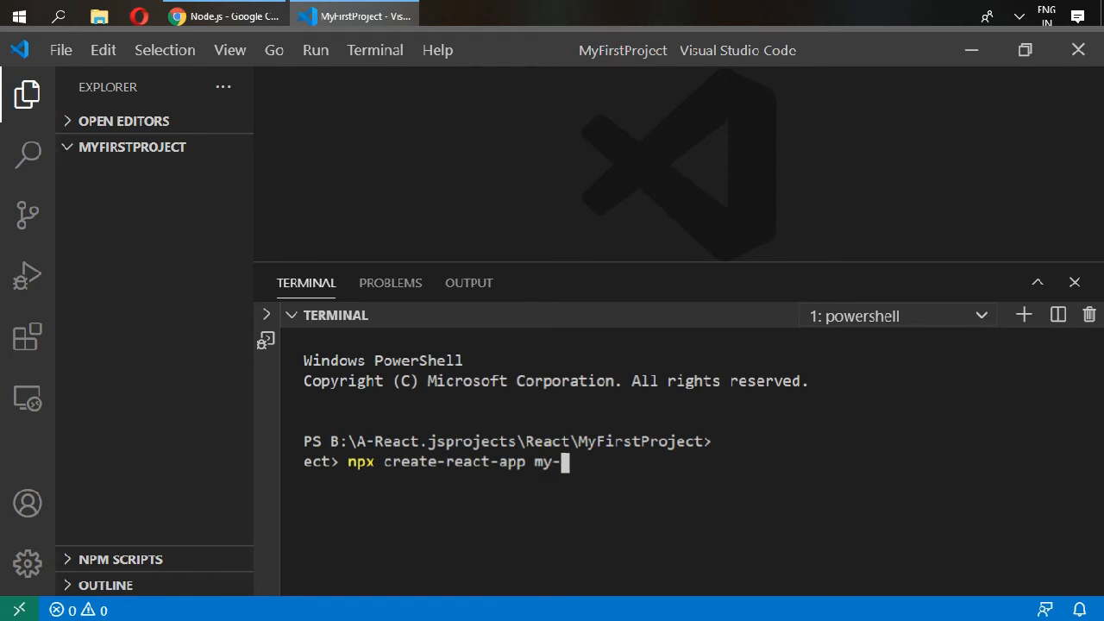
type("app")
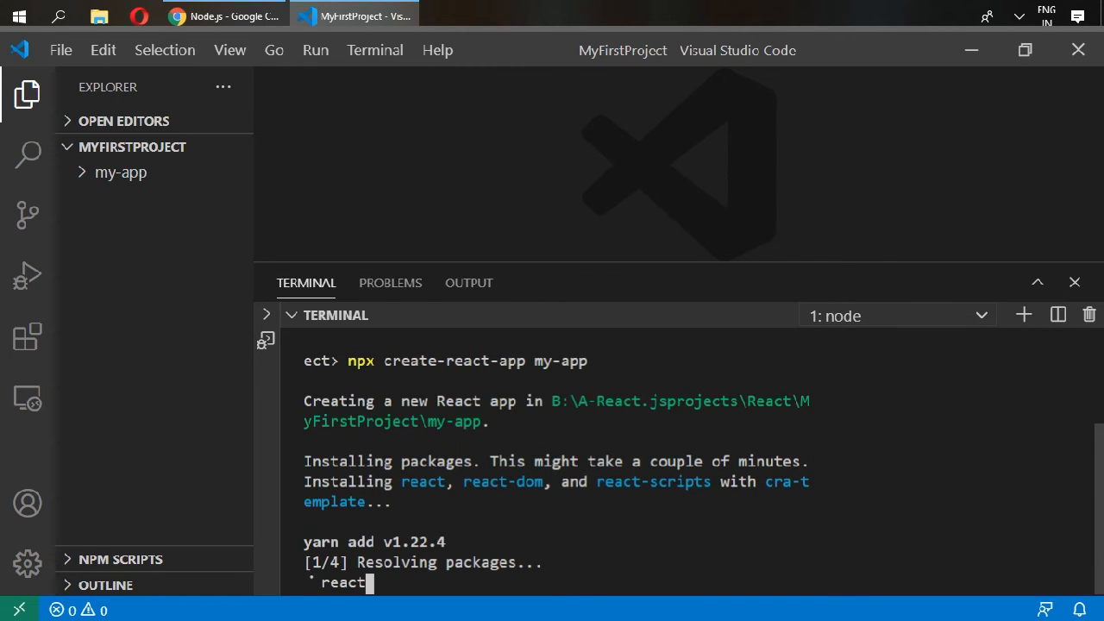
left_click(121, 172)
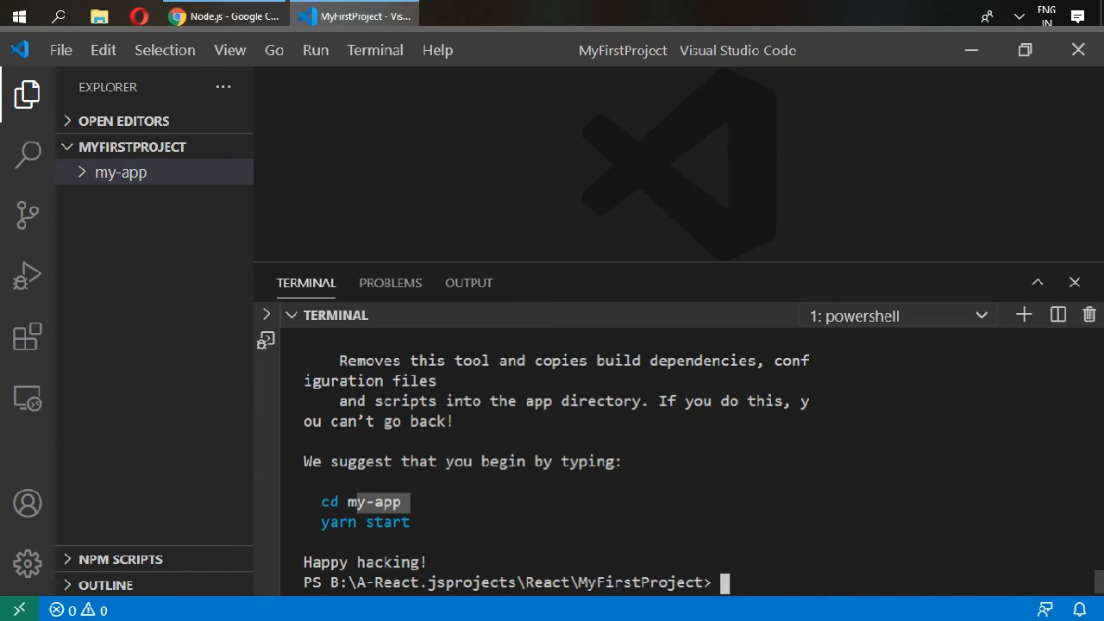
Expand my-app and scroll through package.json's dependencies and scripts.
left_click(121, 171)
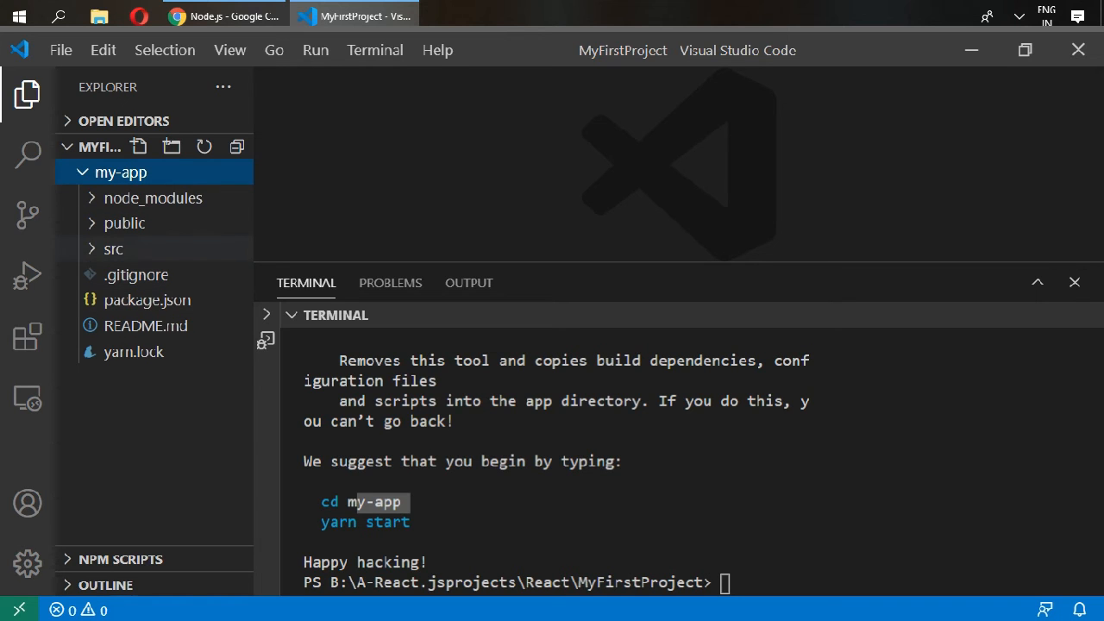
left_click(146, 300)
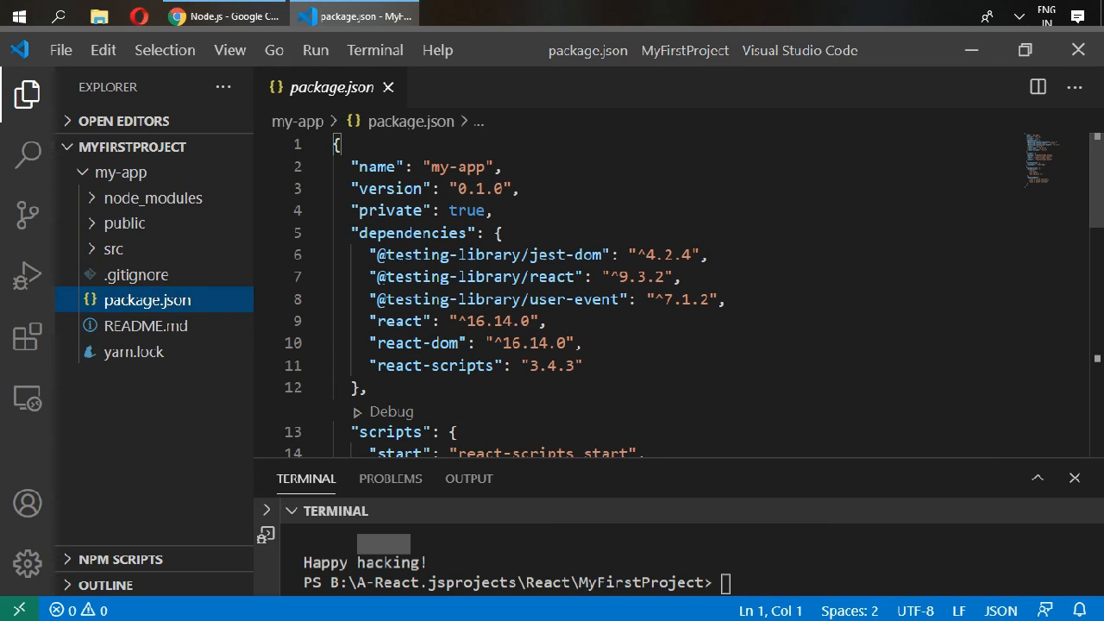
scroll("down", 3)
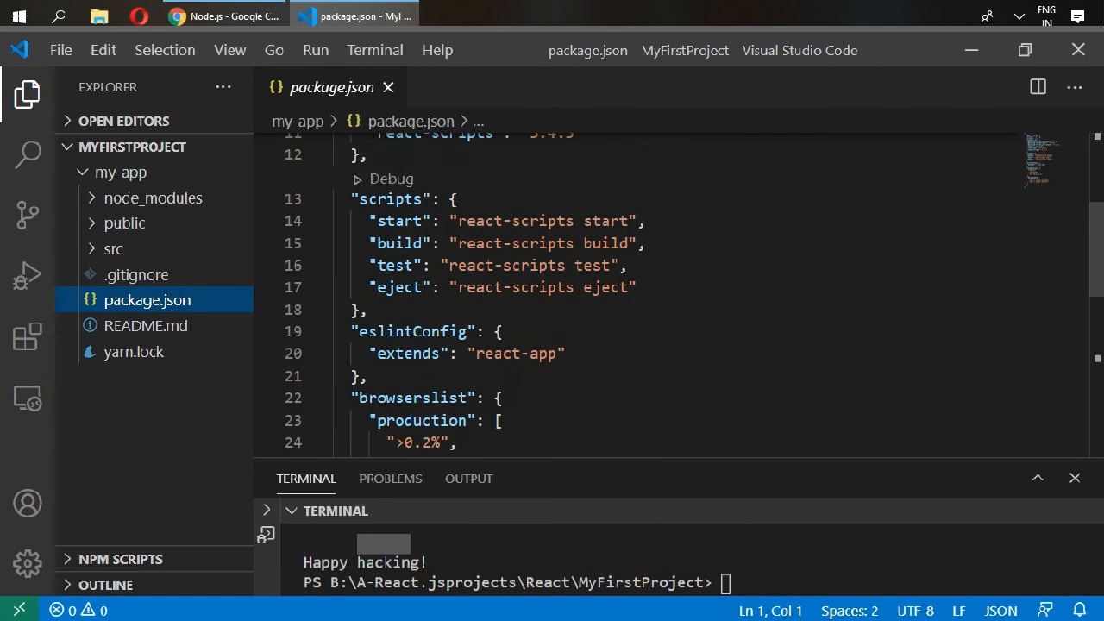
scroll("down", 3)
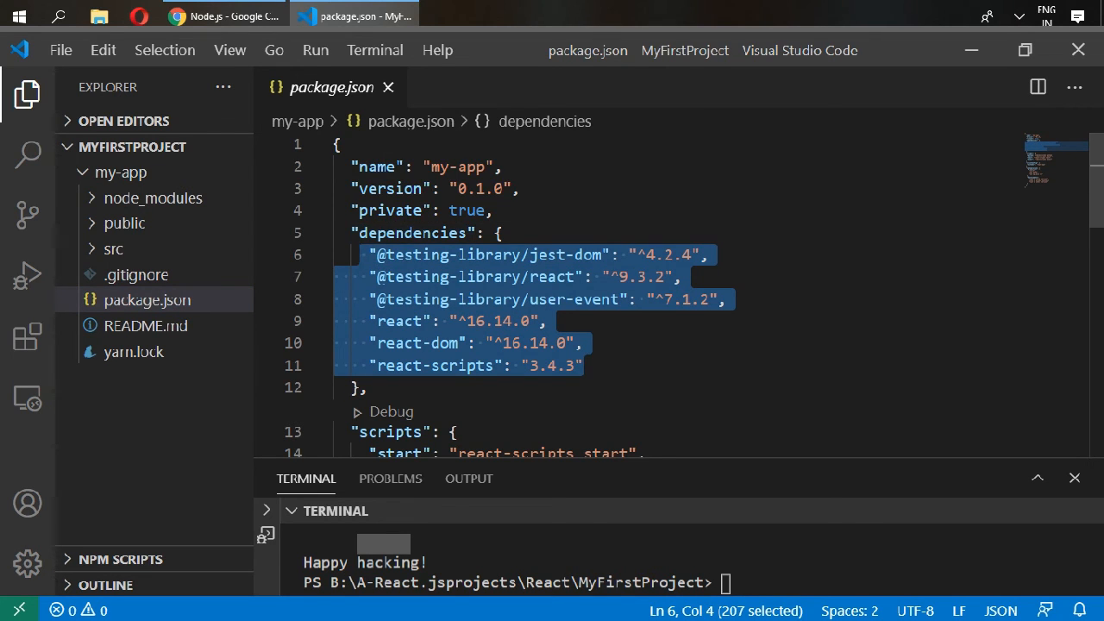
scroll("down", 3)
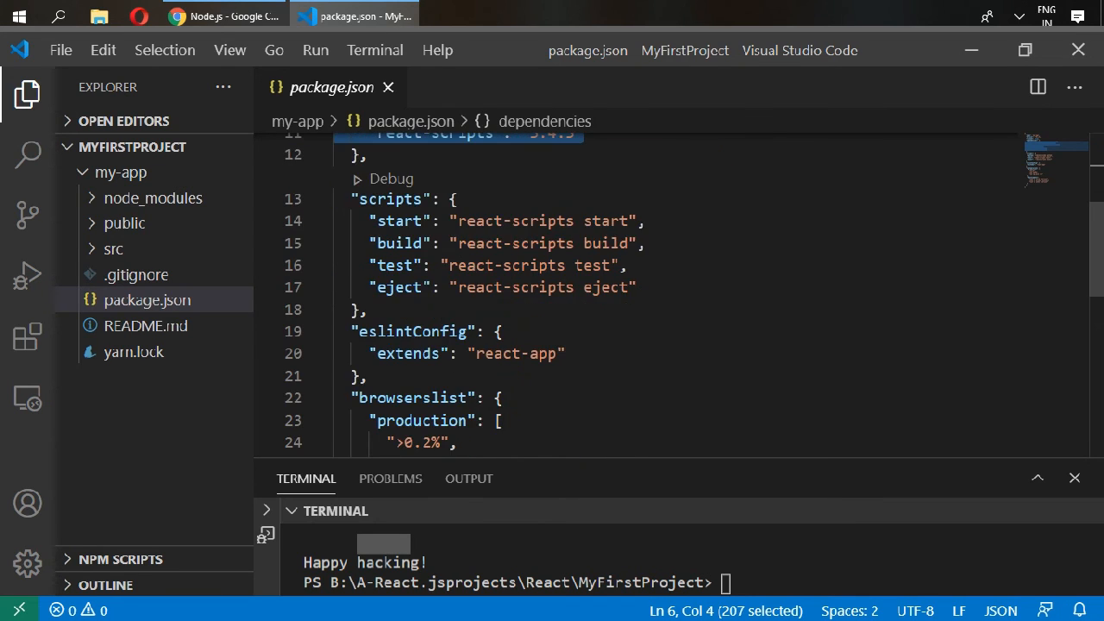
scroll("down", 3)
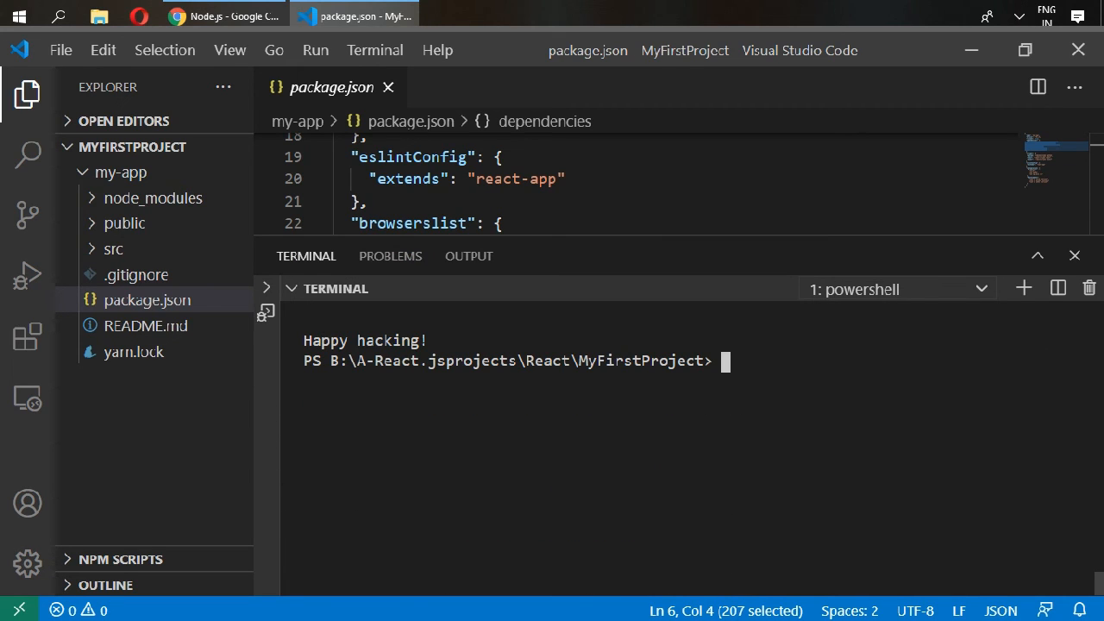
Run cd my-app and npm start in the terminal, then expand the src folder.
type("cd m")
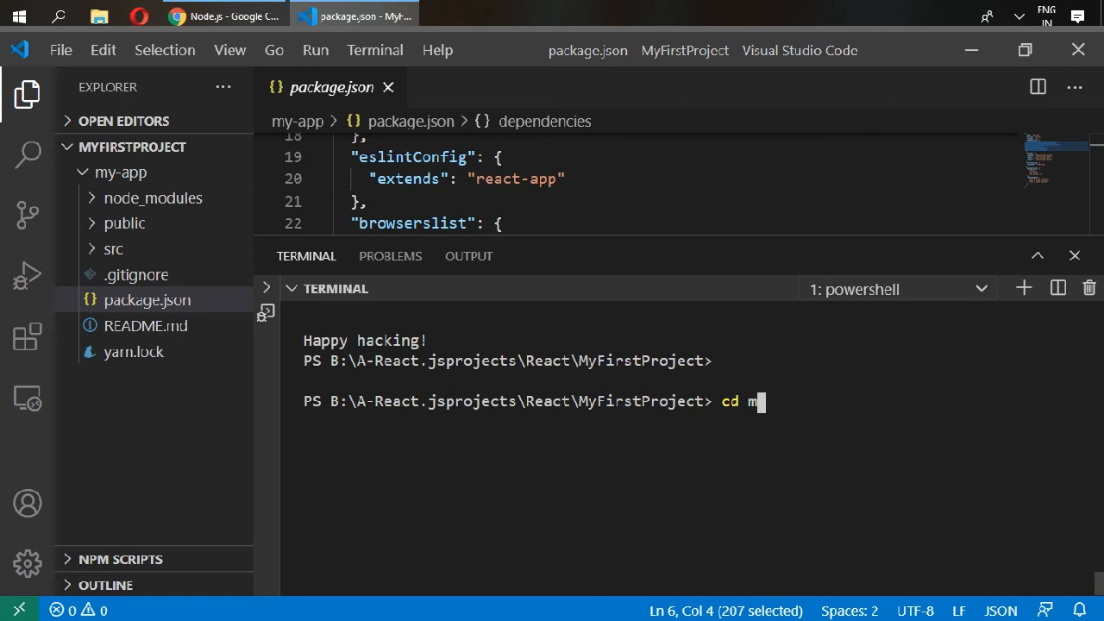
type("y-app")
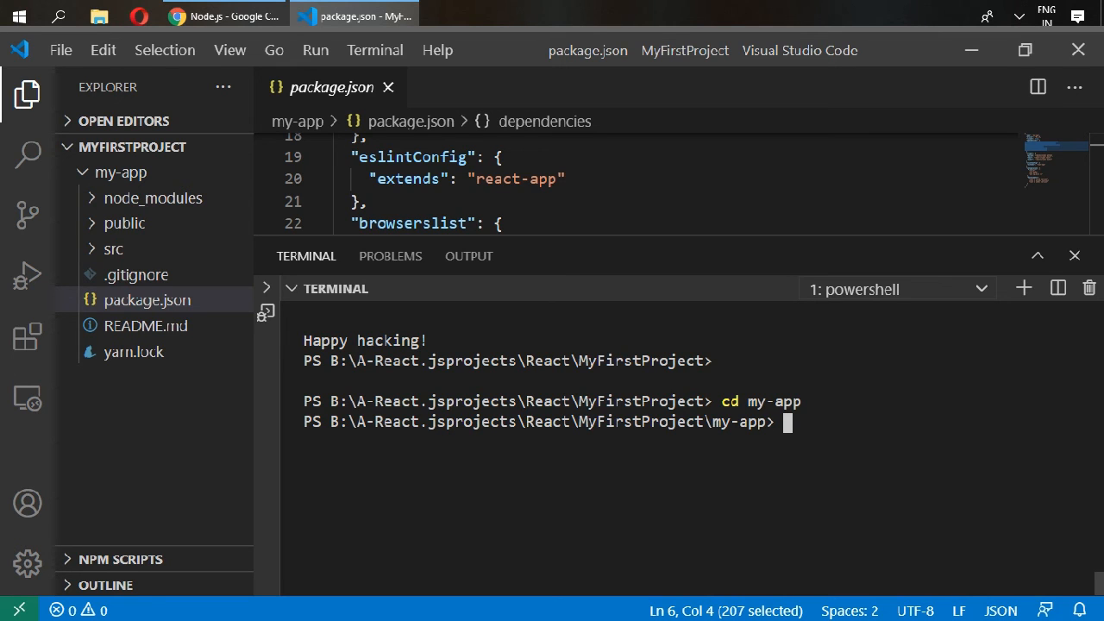
type("npm")
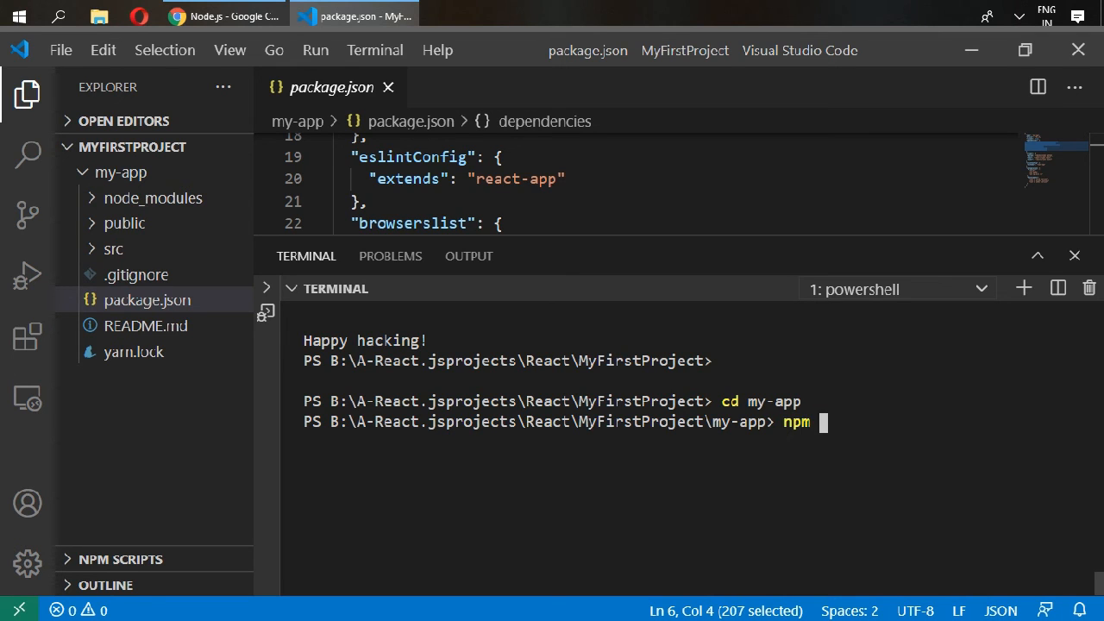
type("start")
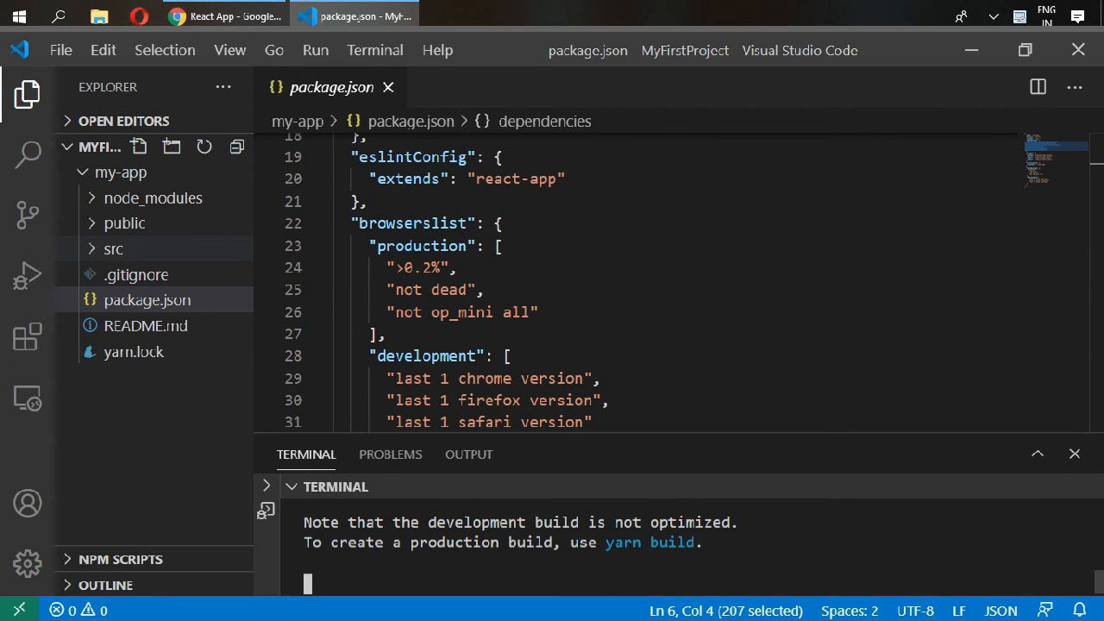
left_click(133, 299)
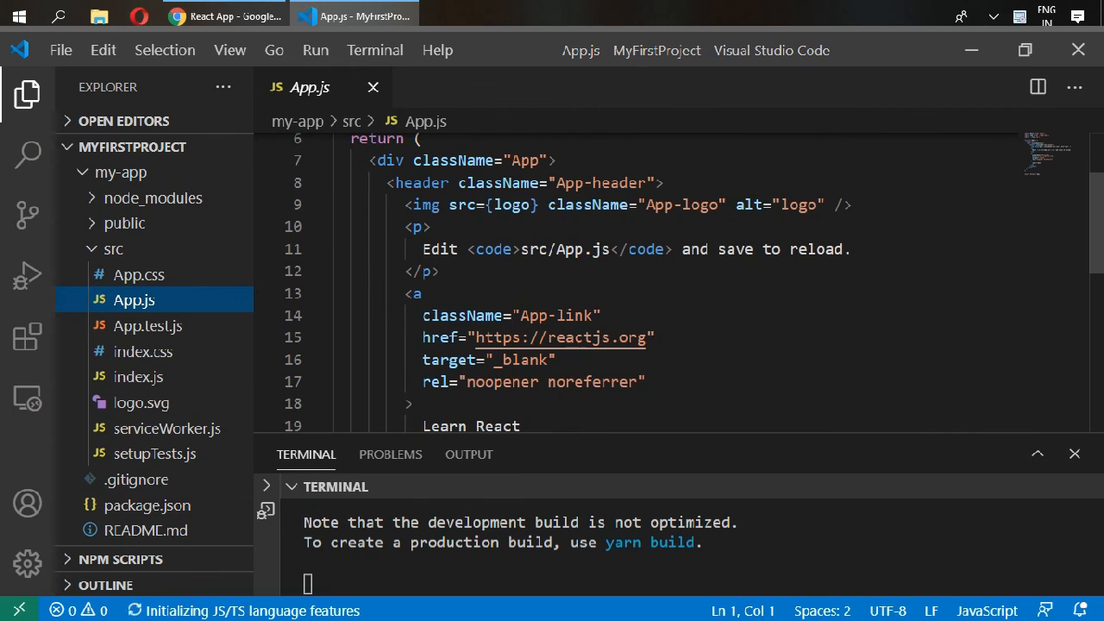
Replace the App.js header markup with <h1>this is my first project</h1> and view it in Chrome.
key("ctrl+a")
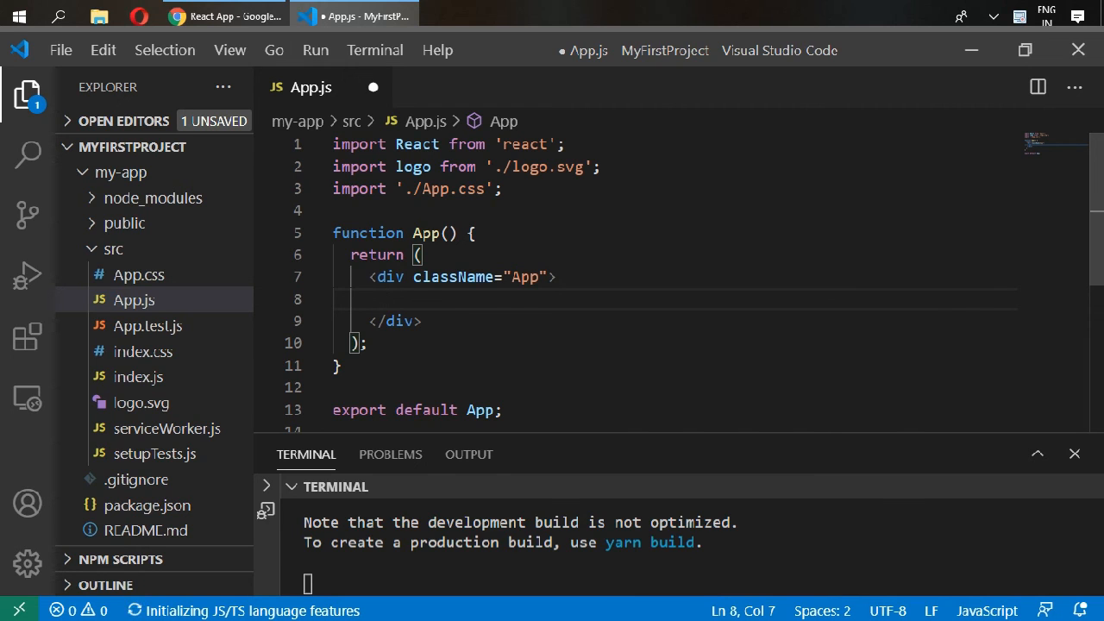
type("<h1>")
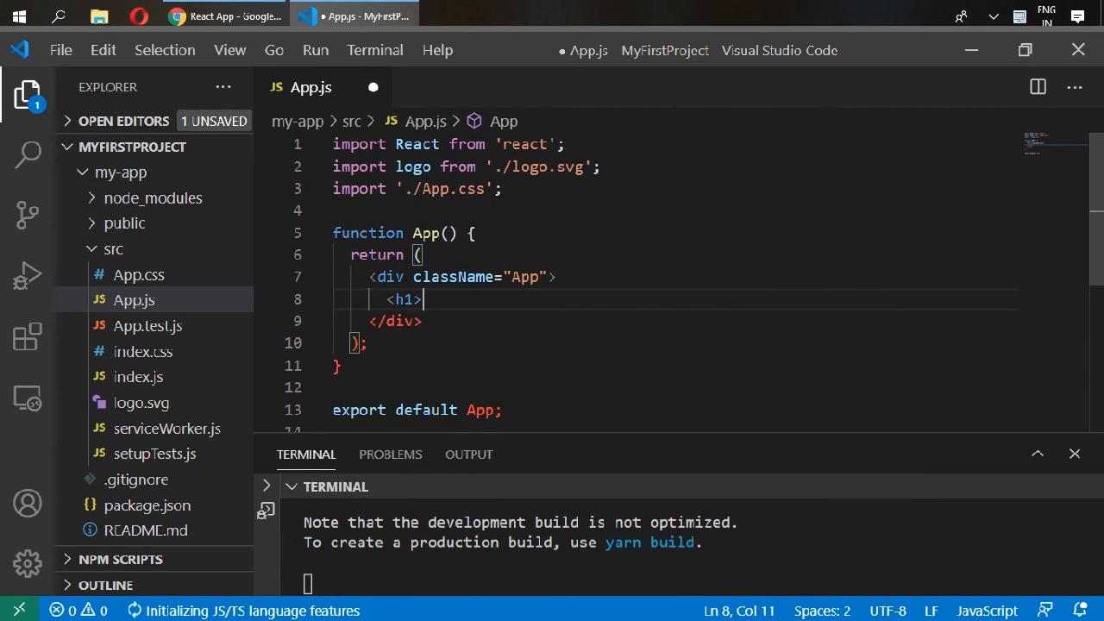
type("this is my first pro</h1>")
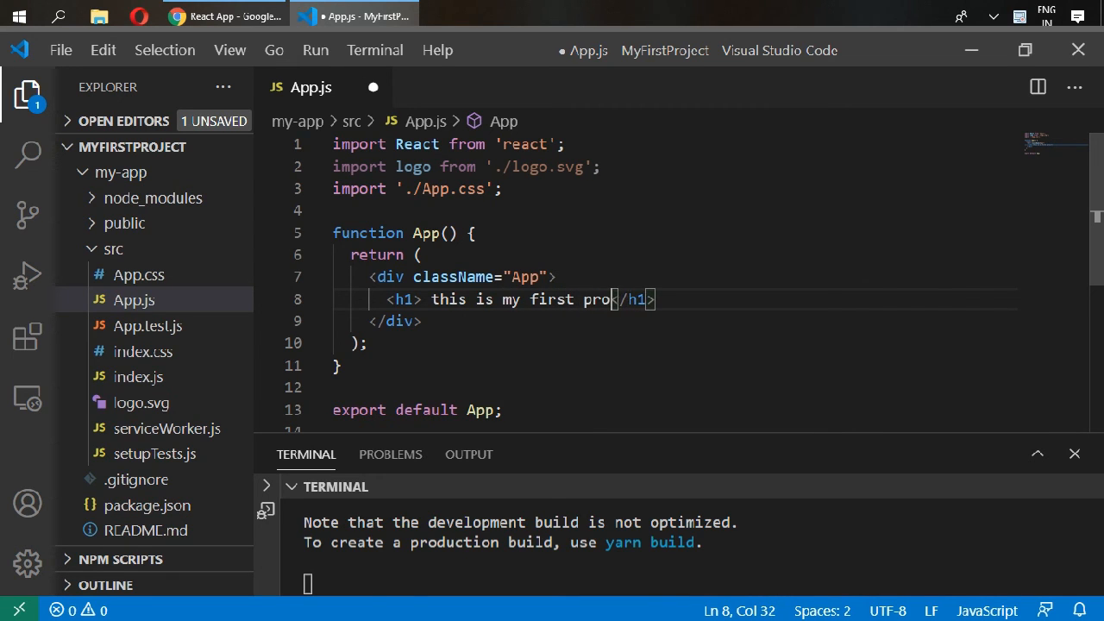
type("ject")
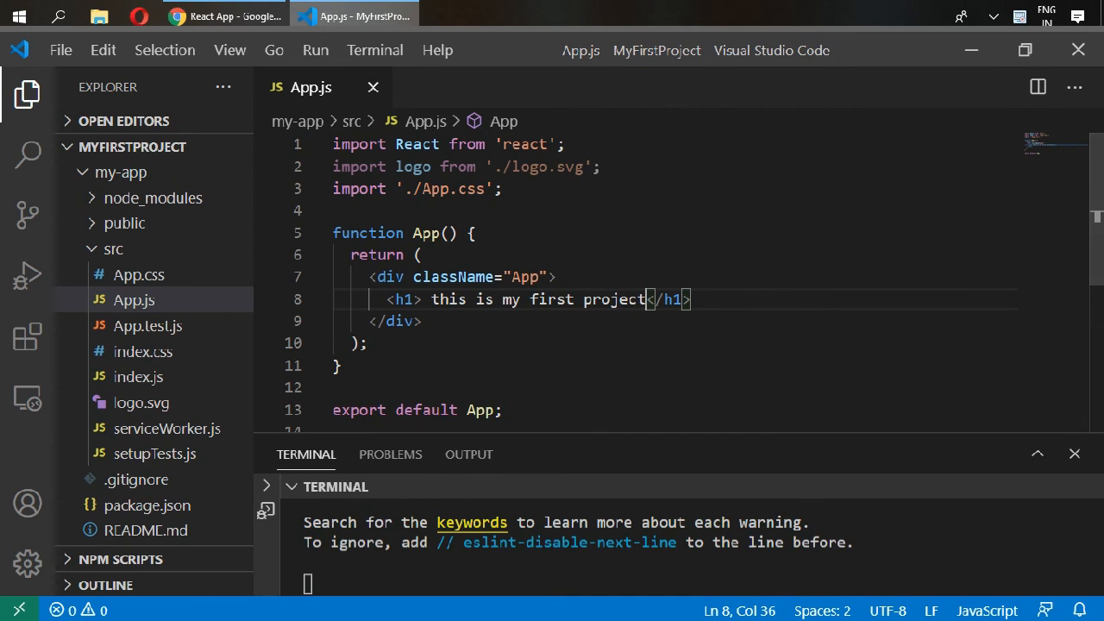
left_click(224, 15)
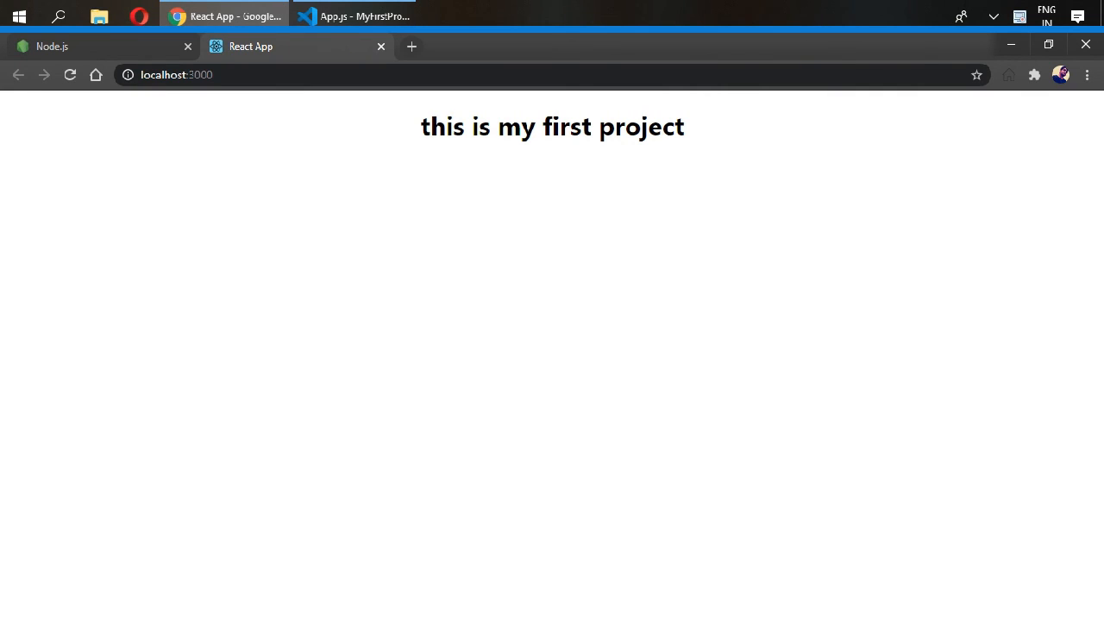